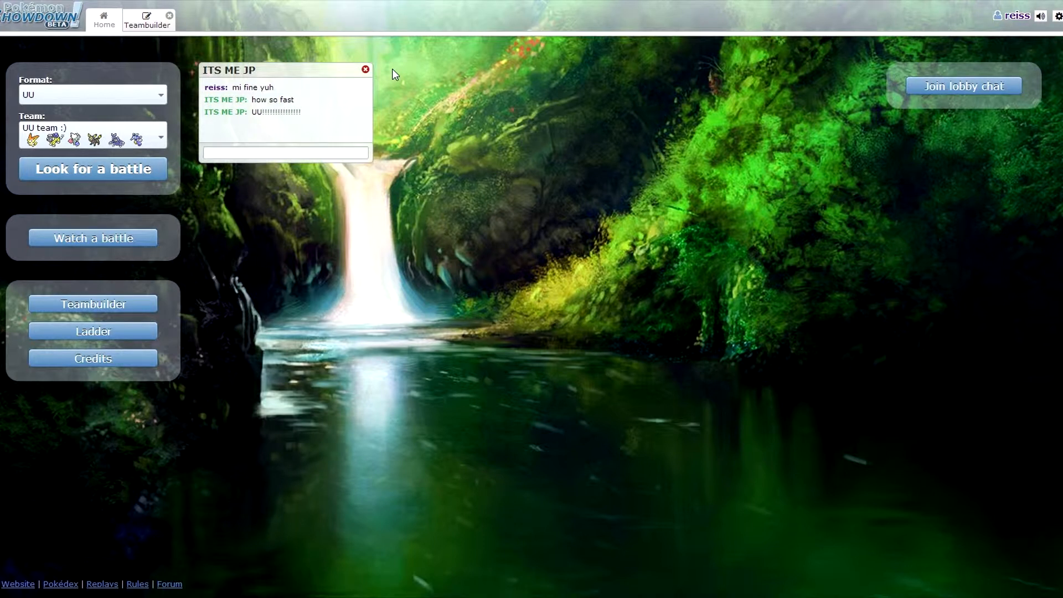
{"action": "mouse_move", "coordinate": [233, 71]}
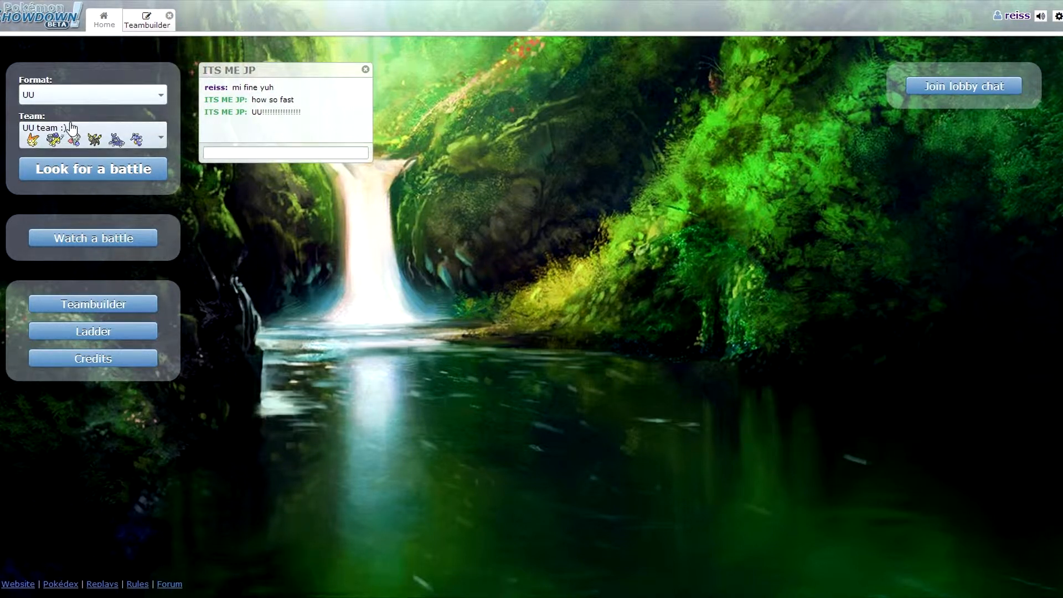
{"action": "mouse_move", "coordinate": [304, 175]}
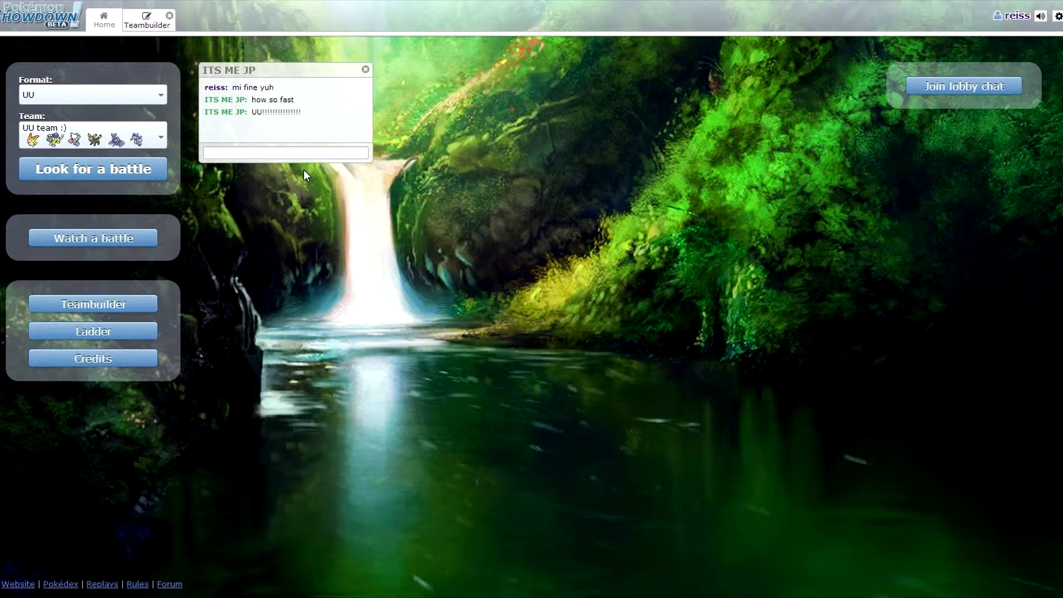
{"action": "mouse_move", "coordinate": [188, 93]}
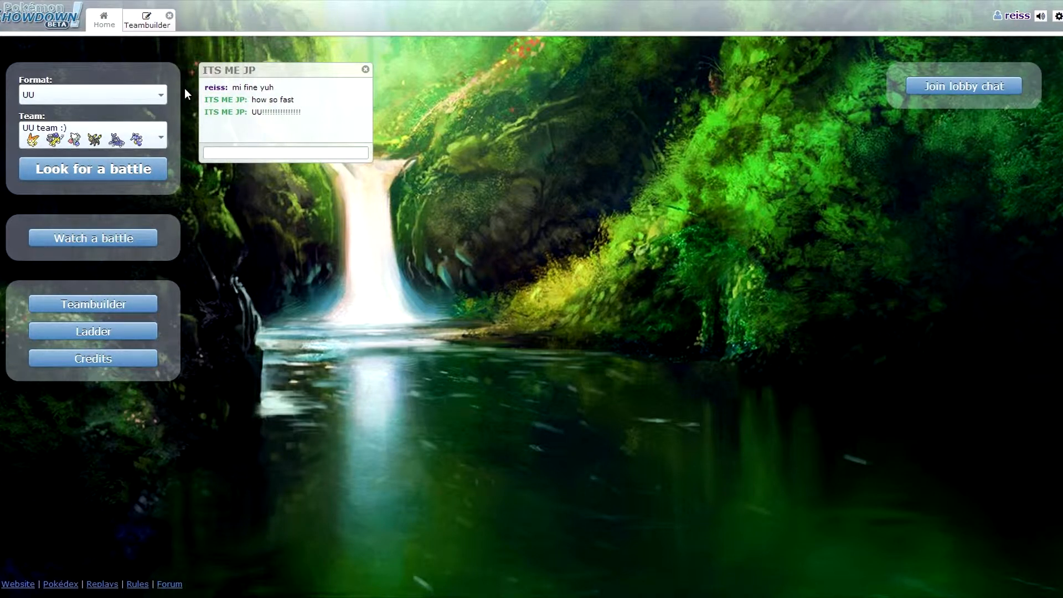
{"action": "left_click", "coordinate": [225, 100]}
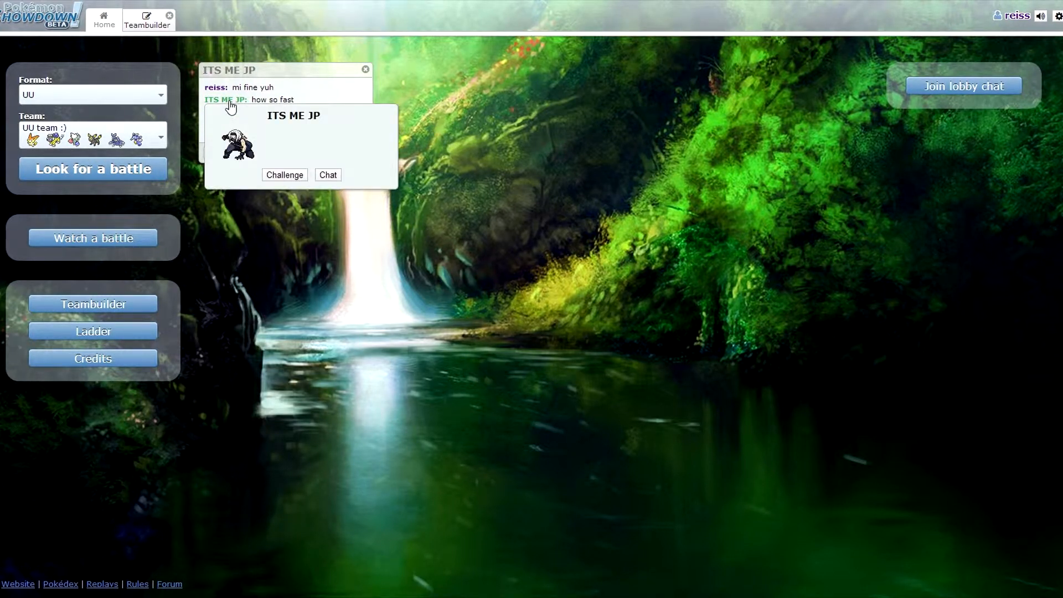
{"action": "left_click", "coordinate": [284, 174]}
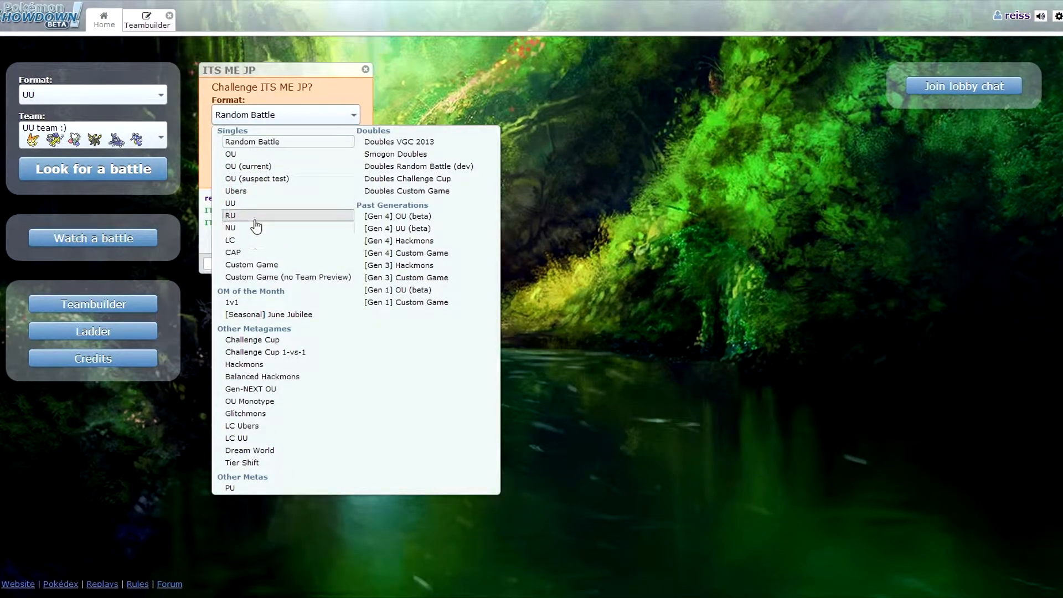
{"action": "left_click", "coordinate": [230, 214]}
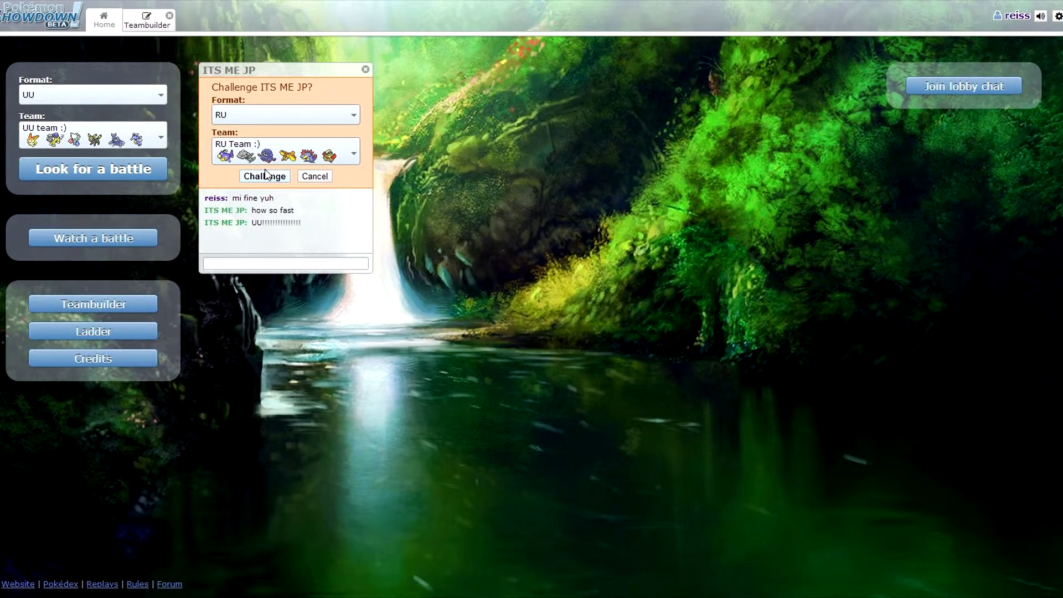
{"action": "left_click", "coordinate": [265, 176]}
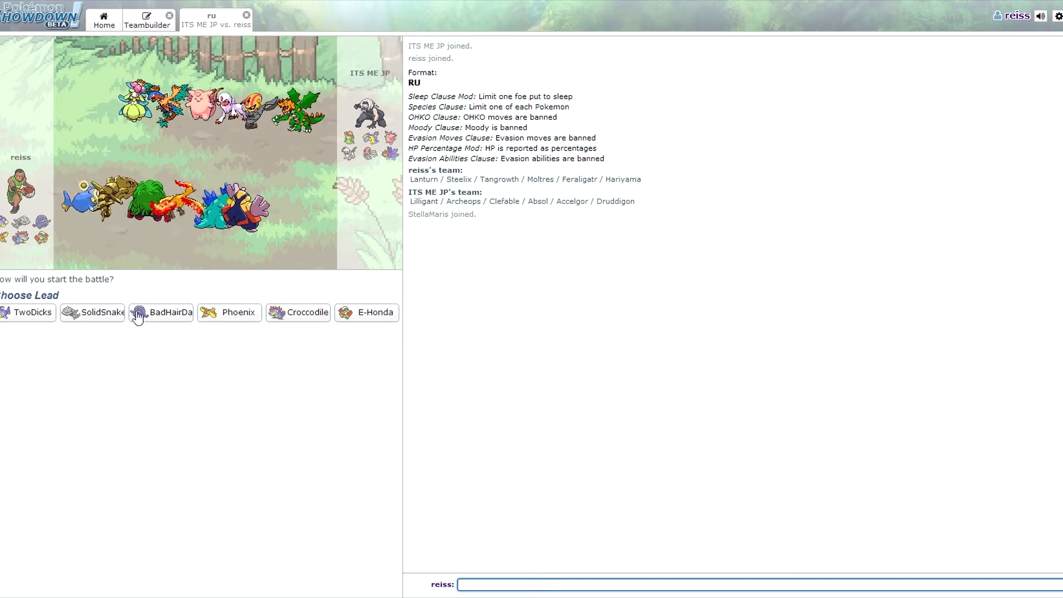
{"action": "mouse_move", "coordinate": [98, 312]}
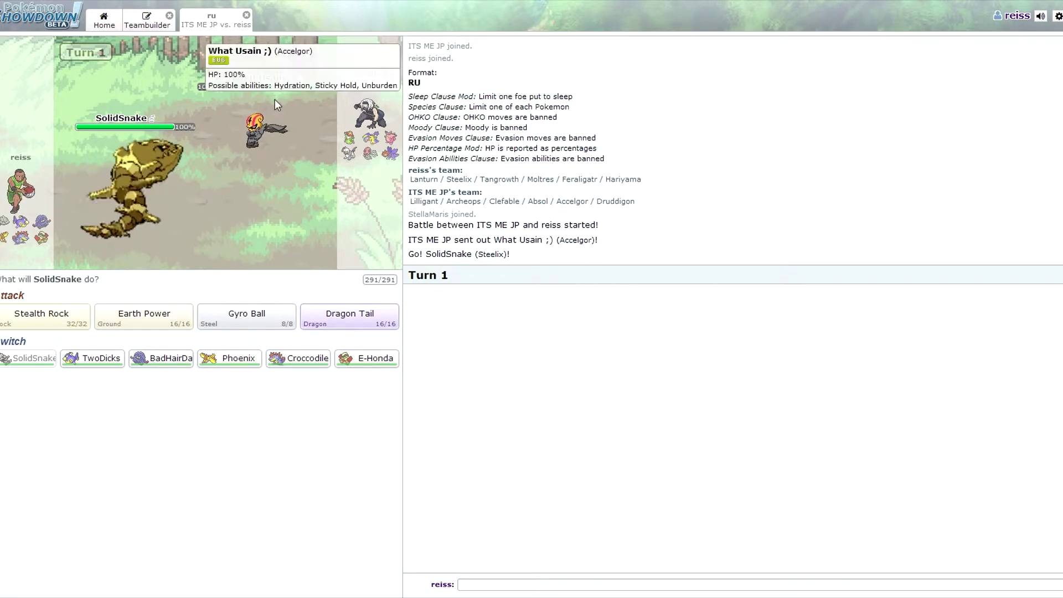
{"action": "mouse_move", "coordinate": [269, 121]}
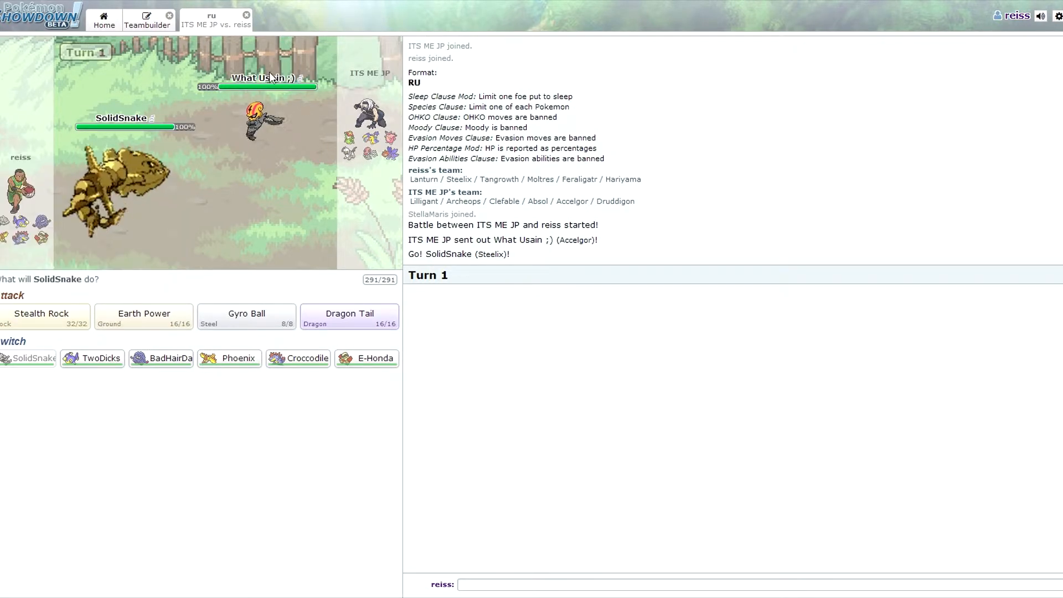
{"action": "mouse_move", "coordinate": [143, 317]}
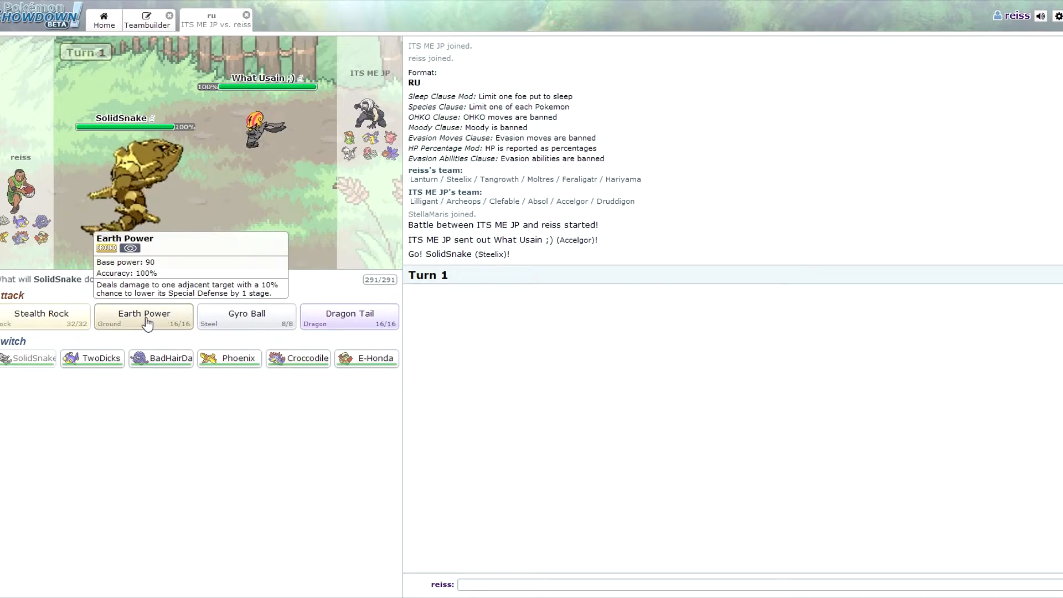
Step: Have SolidSnake use Earth Power on the foe's Accelgor
{"action": "left_click", "coordinate": [143, 316]}
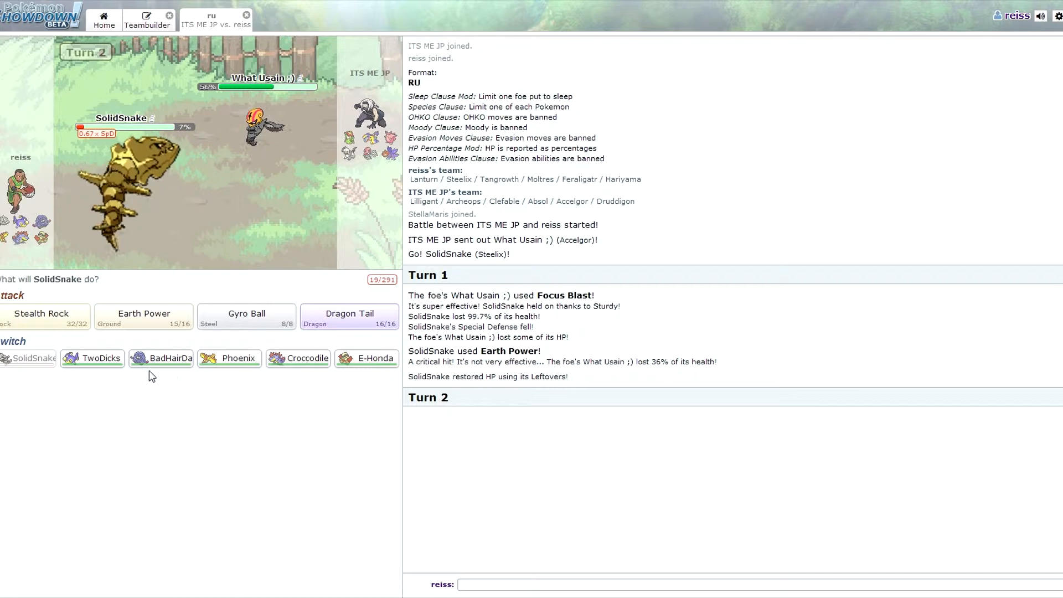
{"action": "mouse_move", "coordinate": [92, 358]}
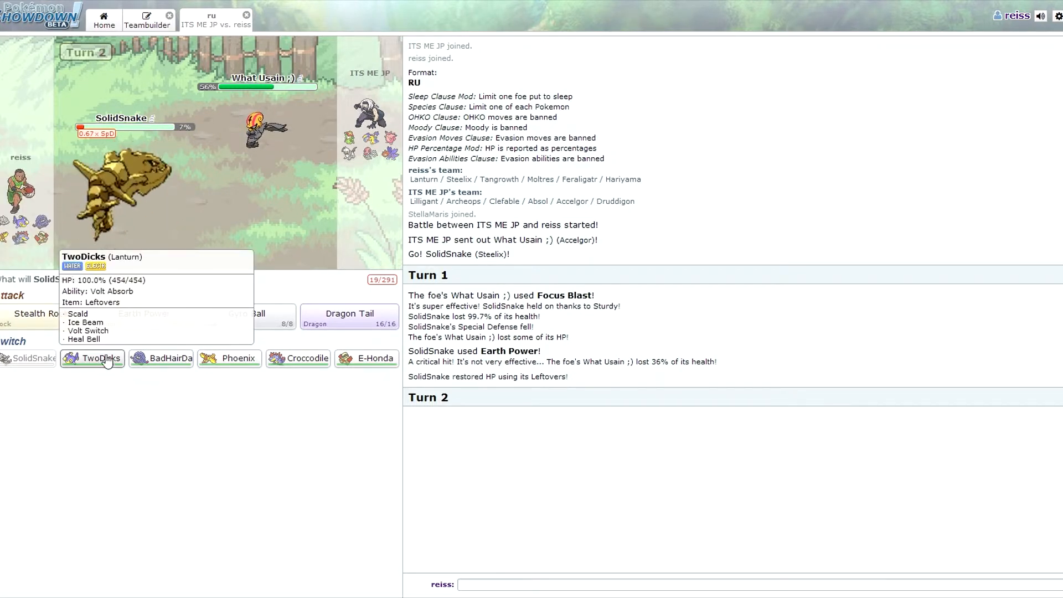
{"action": "mouse_move", "coordinate": [249, 275]}
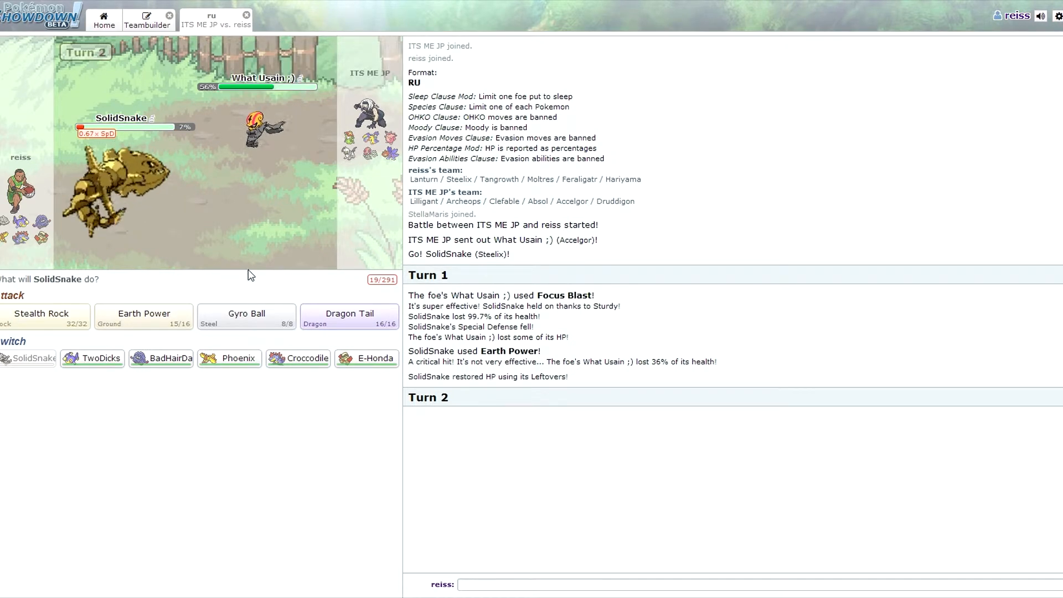
{"action": "mouse_move", "coordinate": [237, 357]}
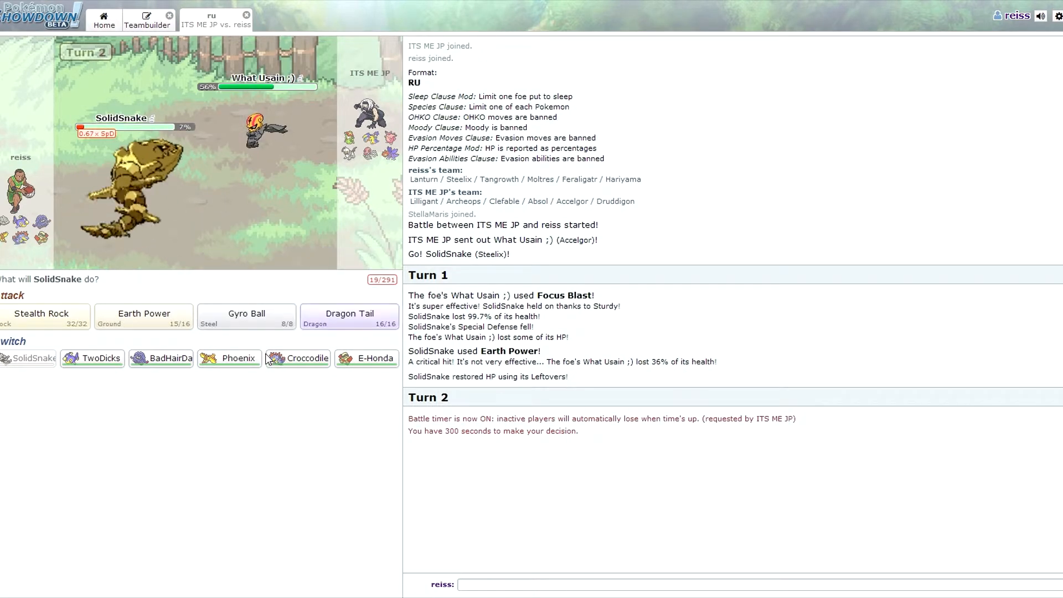
{"action": "mouse_move", "coordinate": [230, 358]}
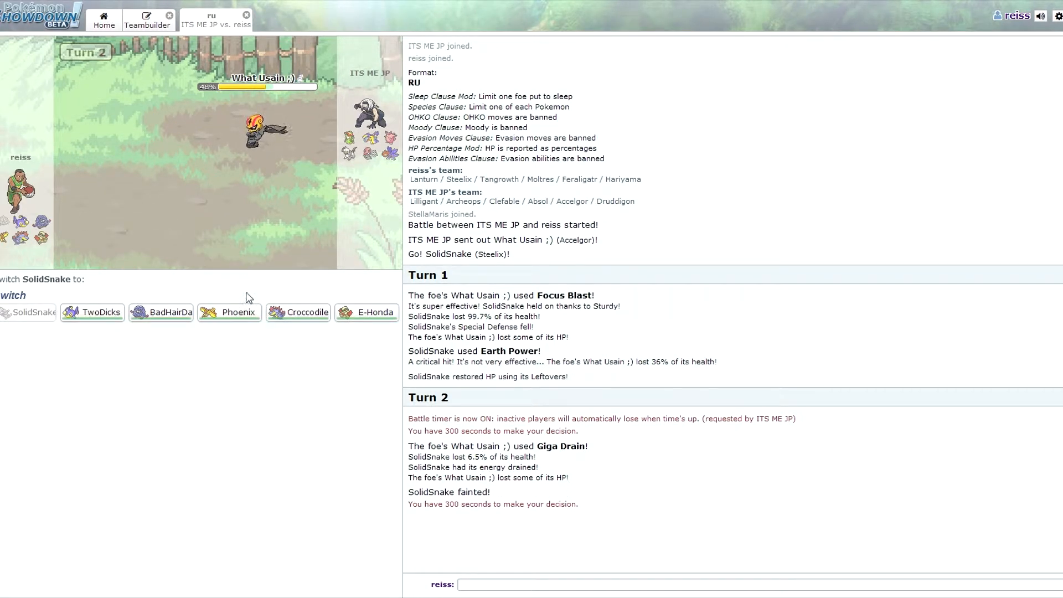
{"action": "mouse_move", "coordinate": [229, 312]}
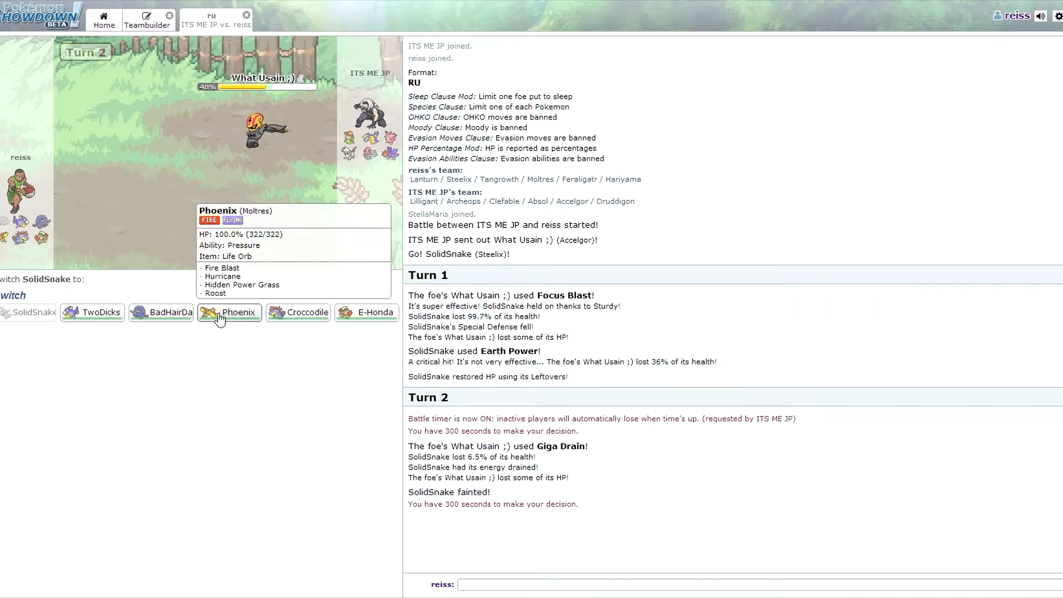
{"action": "mouse_move", "coordinate": [306, 312]}
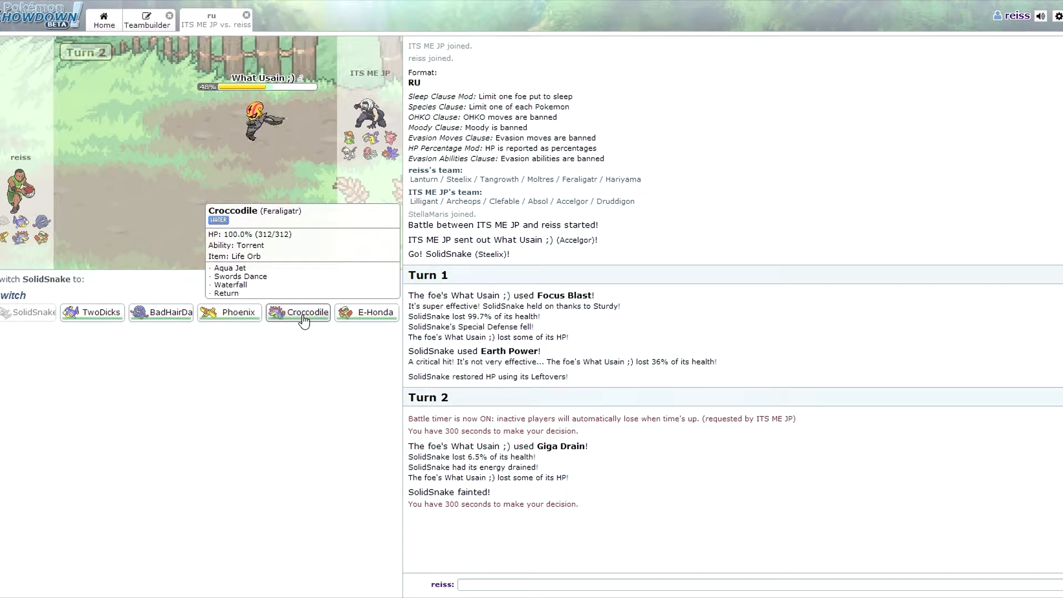
{"action": "mouse_move", "coordinate": [256, 278]}
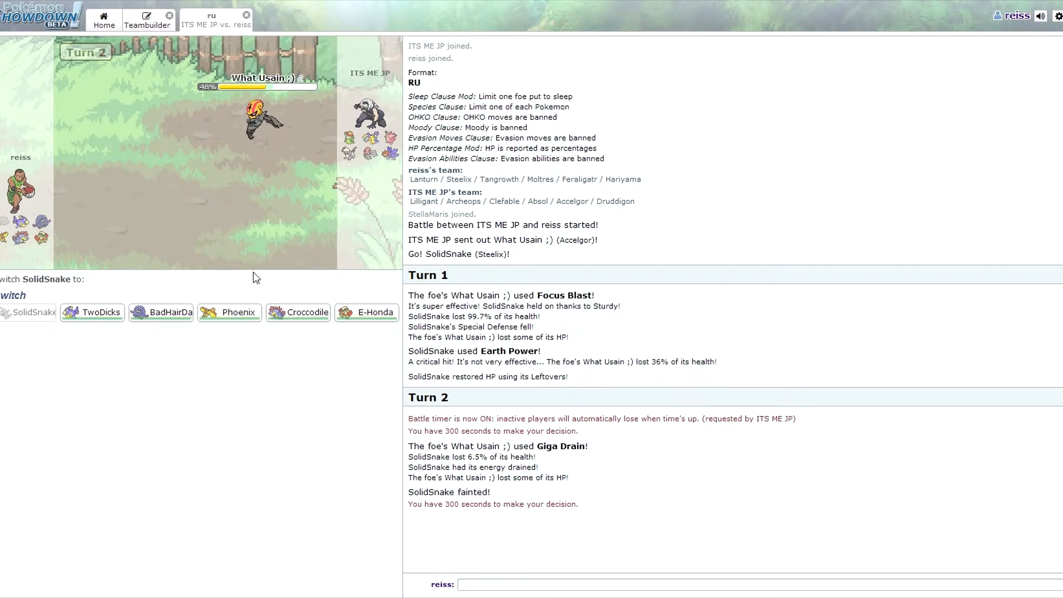
{"action": "mouse_move", "coordinate": [160, 313]}
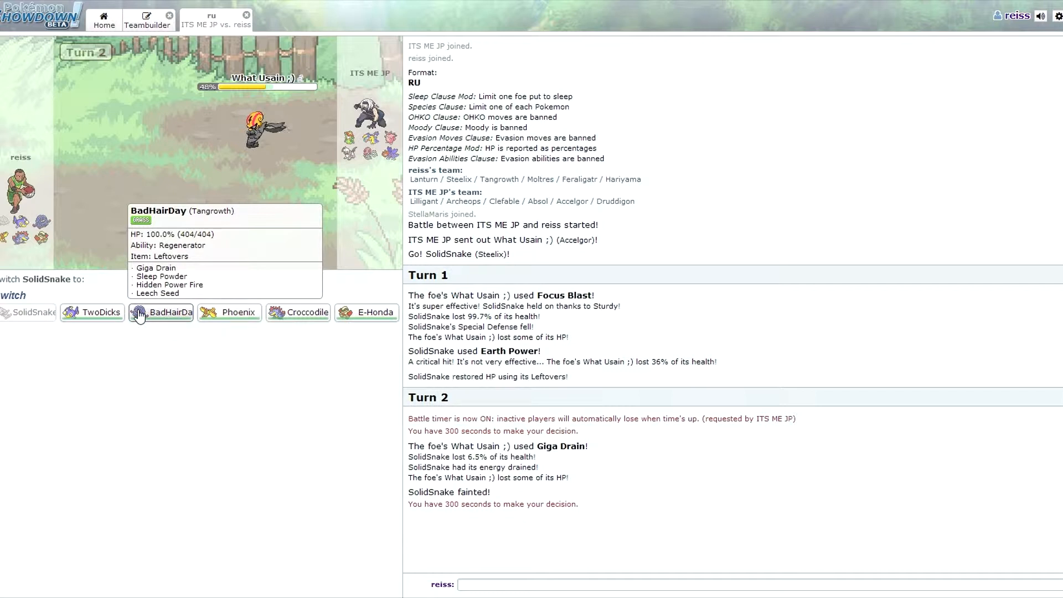
Step: Send in BadHairDay to use Hidden Power Fire, then Phoenix after BadHairDay faints
{"action": "left_click", "coordinate": [168, 312]}
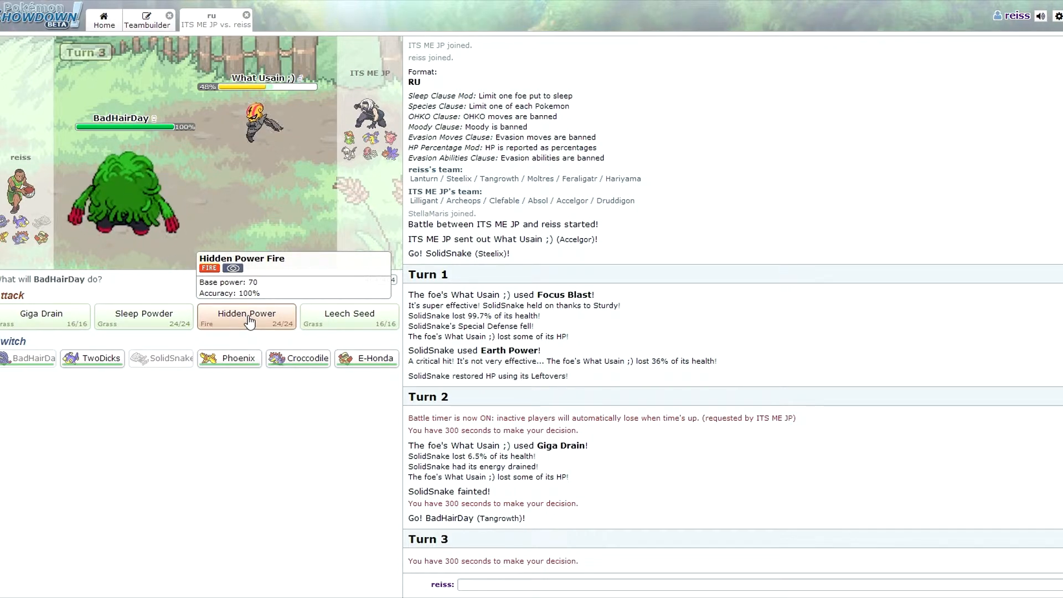
{"action": "left_click", "coordinate": [246, 314]}
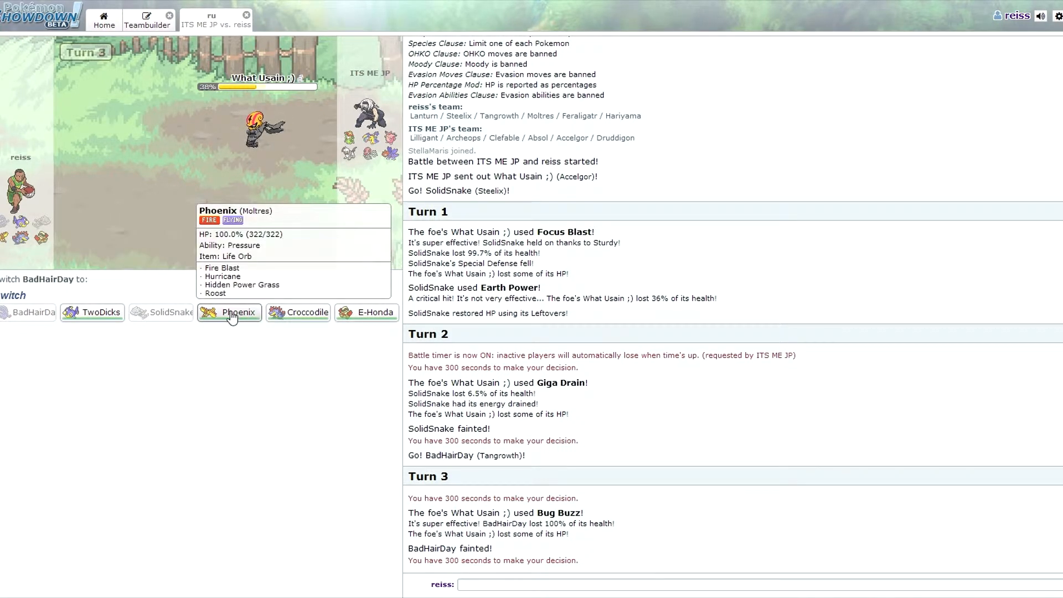
{"action": "left_click", "coordinate": [237, 312]}
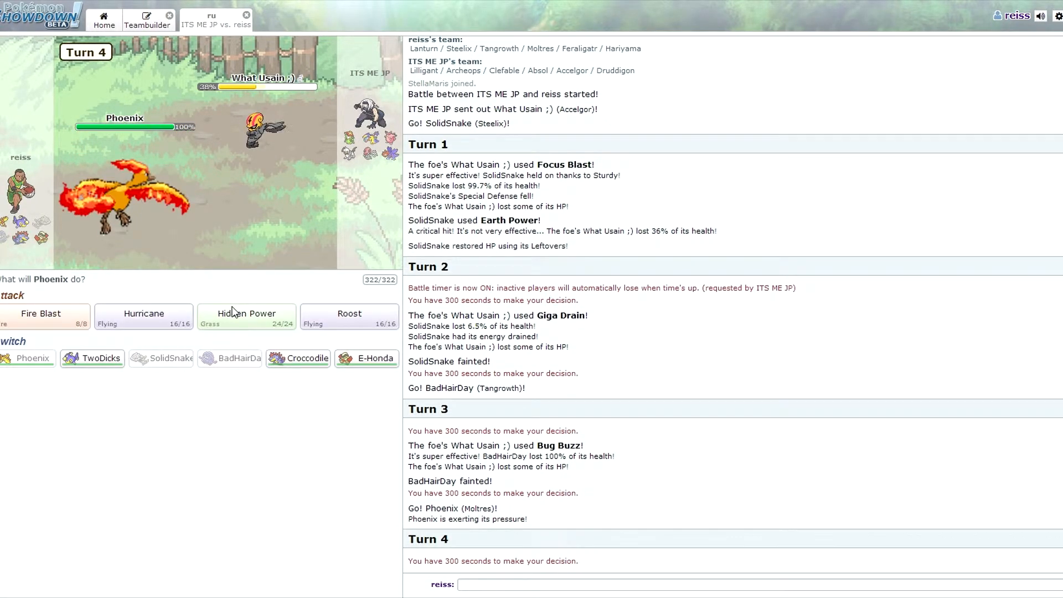
{"action": "mouse_move", "coordinate": [144, 316]}
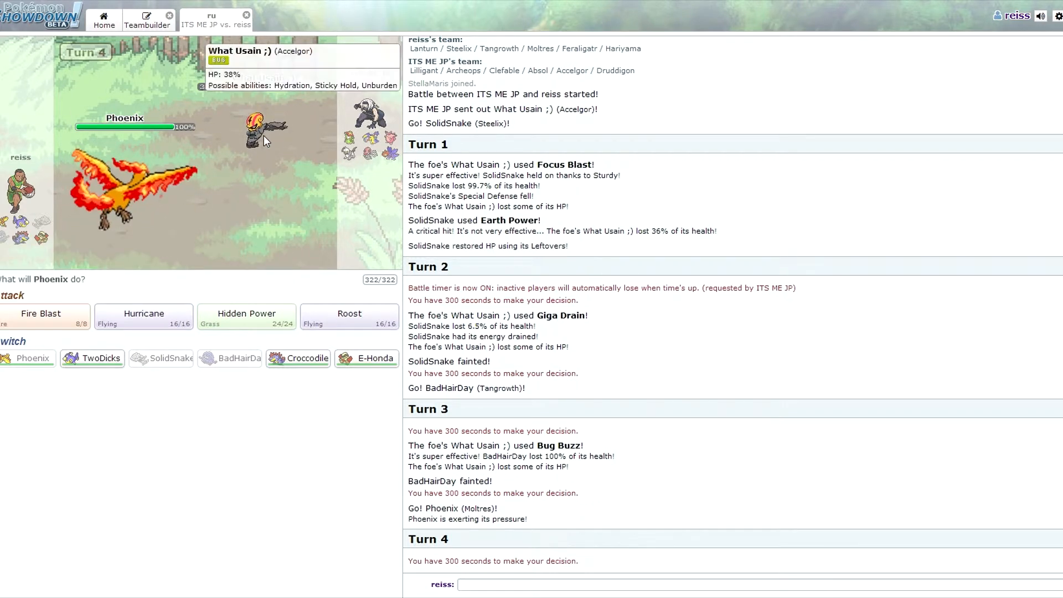
{"action": "mouse_move", "coordinate": [42, 313]}
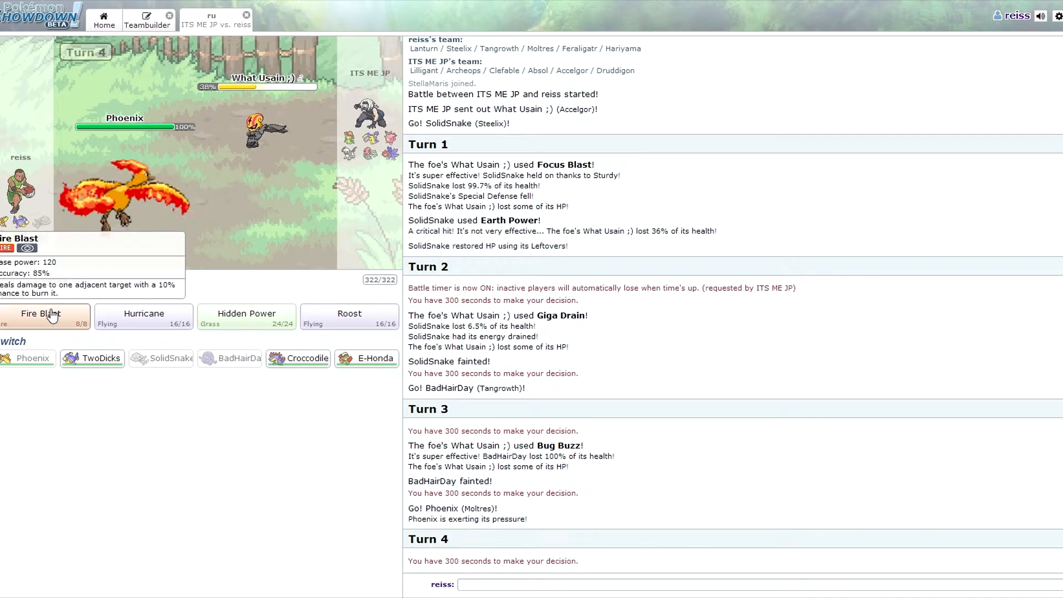
{"action": "mouse_move", "coordinate": [143, 315]}
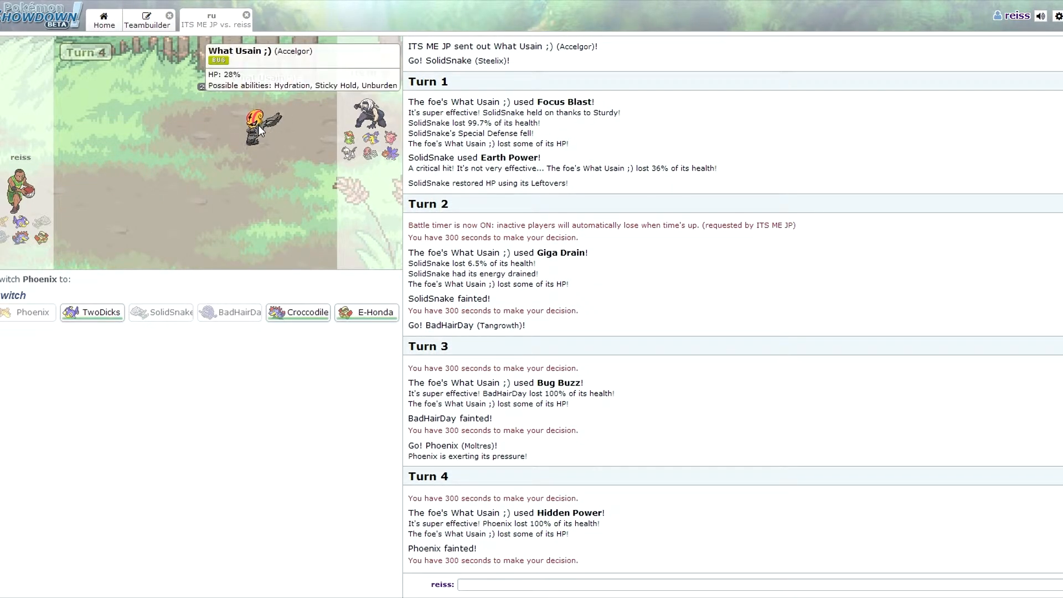
{"action": "mouse_move", "coordinate": [298, 312]}
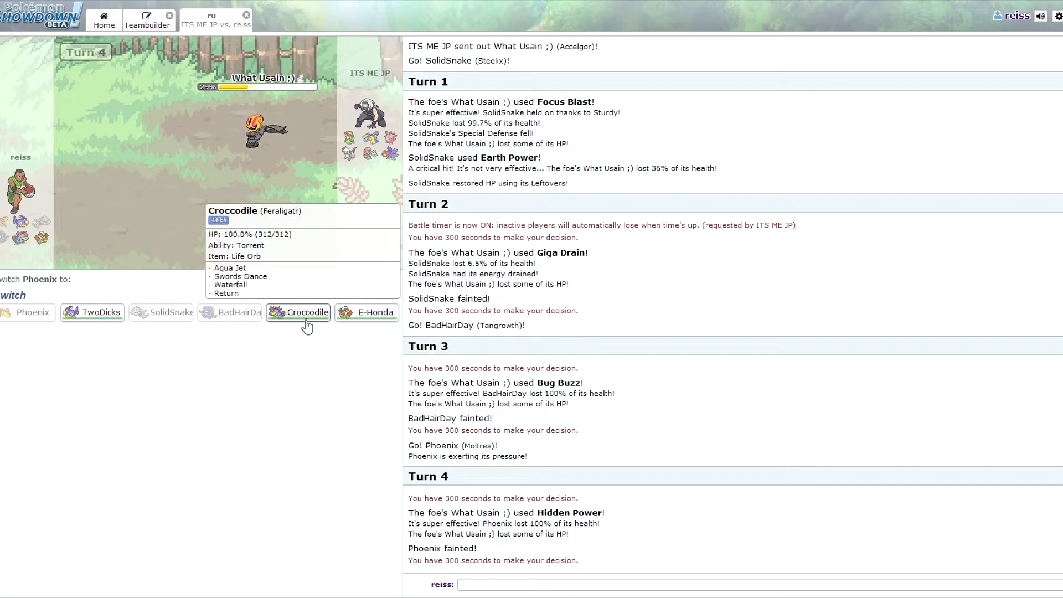
{"action": "mouse_move", "coordinate": [306, 312]}
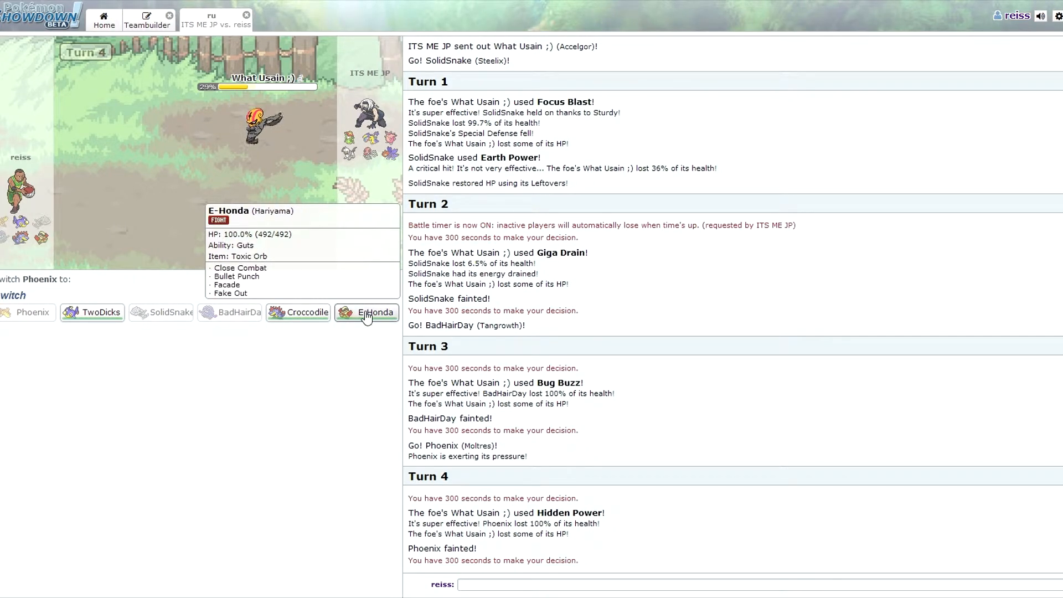
Step: Switch in E-Honda for Phoenix and knock out What Usain with Fake Out
{"action": "left_click", "coordinate": [366, 312]}
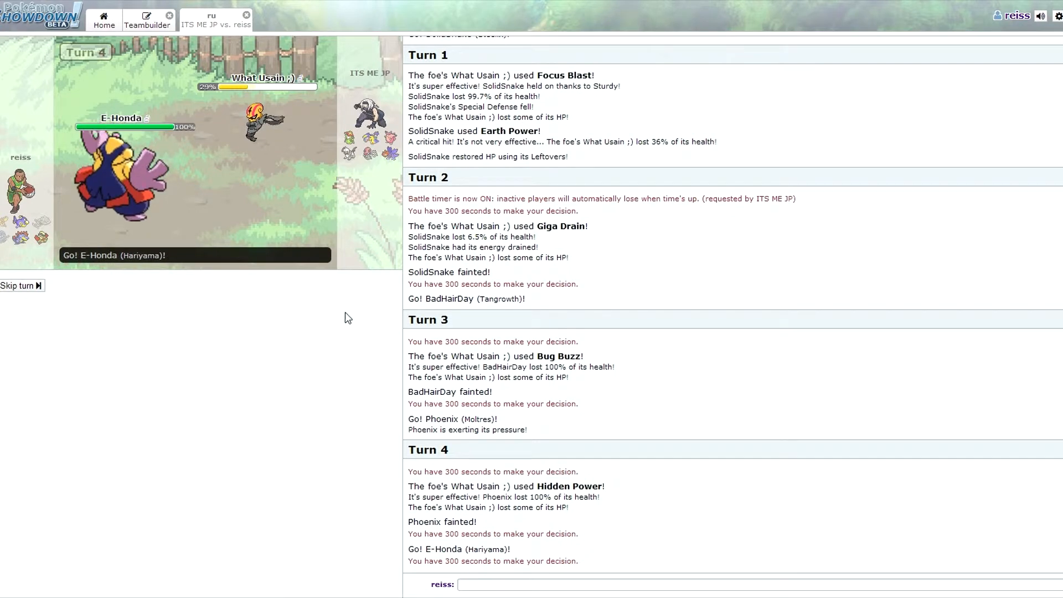
{"action": "left_click", "coordinate": [19, 285]}
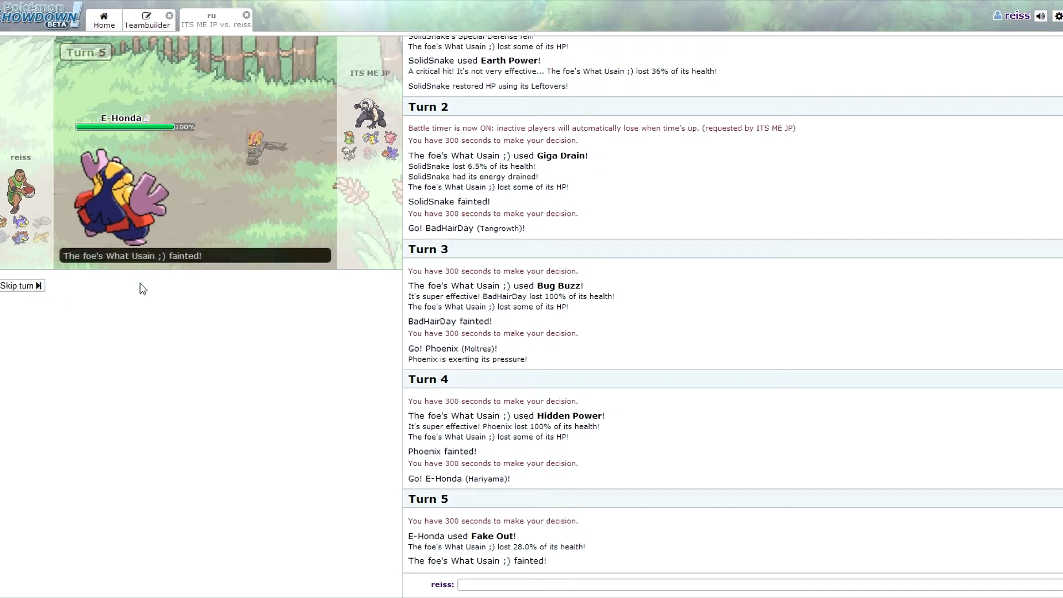
{"action": "left_click", "coordinate": [19, 286]}
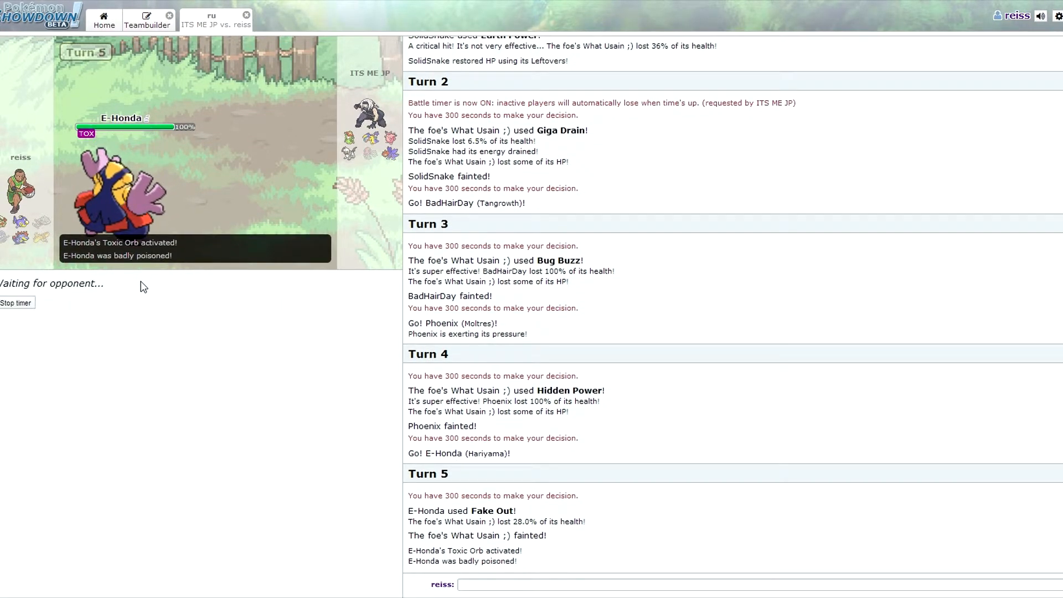
{"action": "mouse_move", "coordinate": [170, 336]}
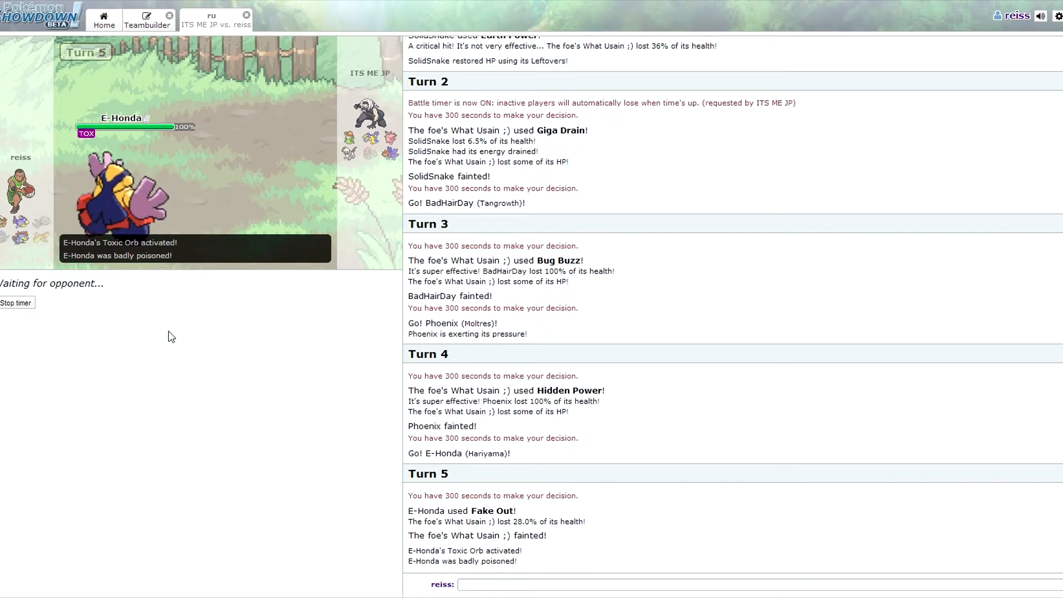
{"action": "mouse_move", "coordinate": [239, 278]}
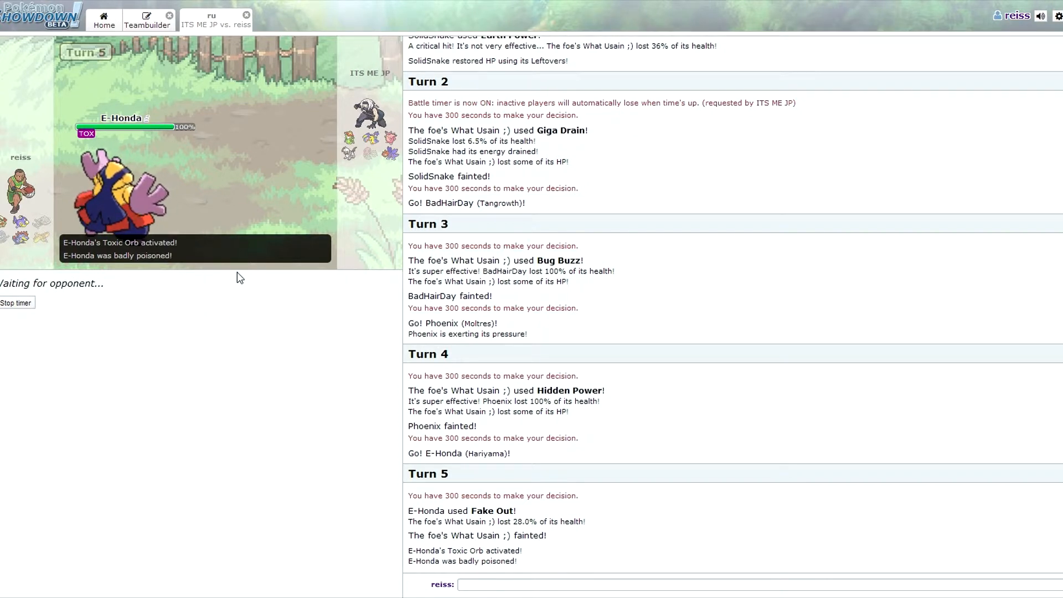
{"action": "mouse_move", "coordinate": [193, 225]}
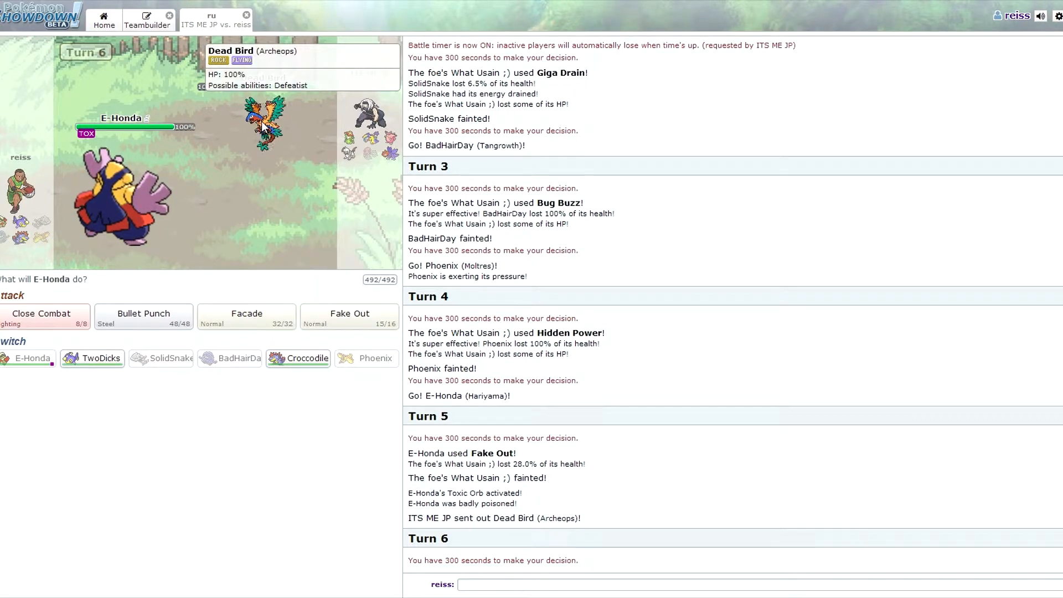
{"action": "mouse_move", "coordinate": [247, 316]}
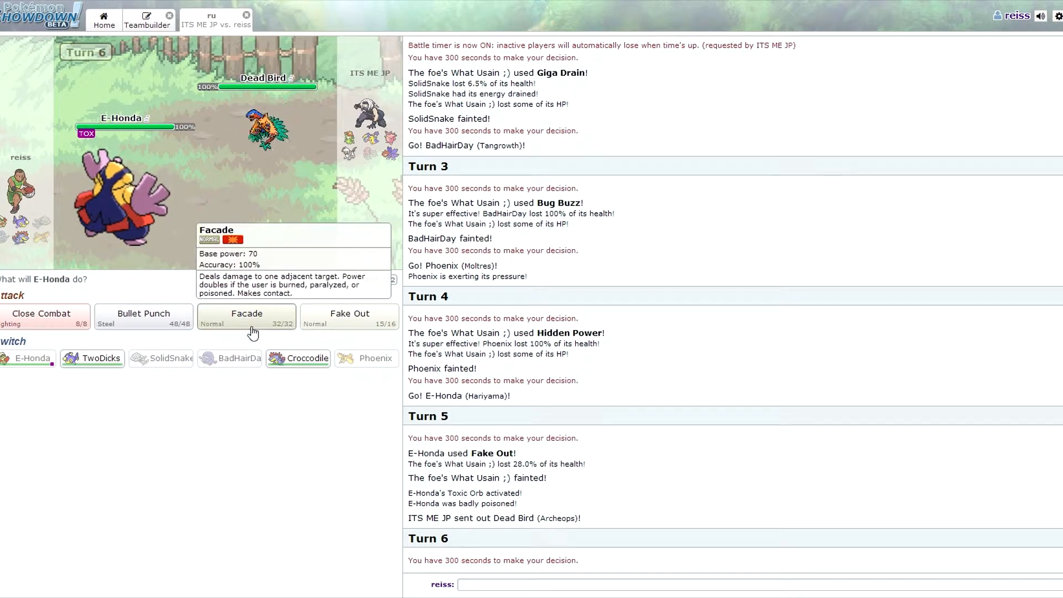
{"action": "mouse_move", "coordinate": [298, 357]}
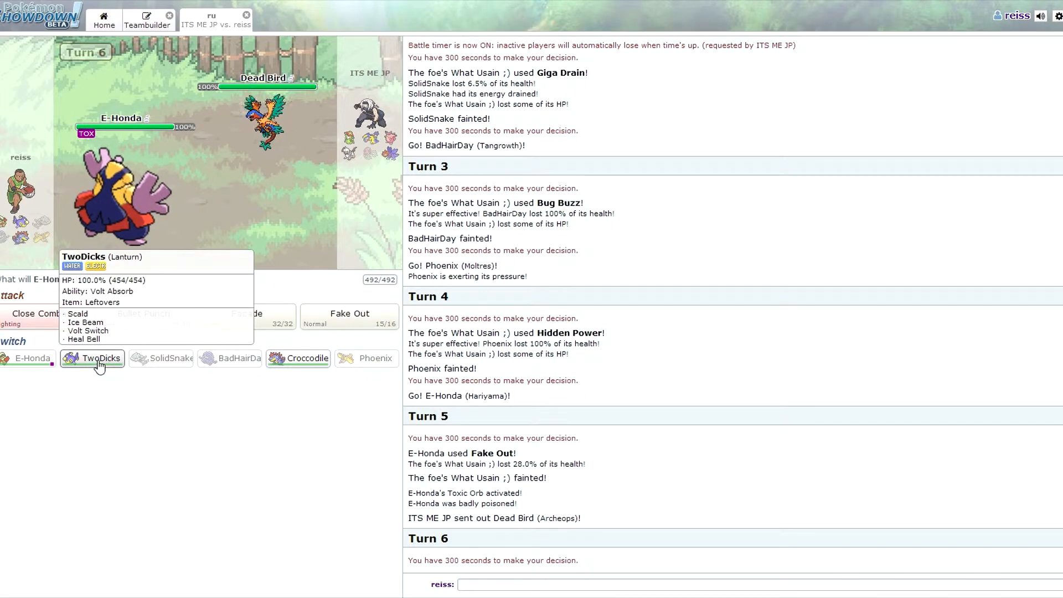
Step: Swap E-Honda for TwoDicks, Ice Beam Dead Bird, then send Croccodile after TwoDicks faints
{"action": "left_click", "coordinate": [92, 358]}
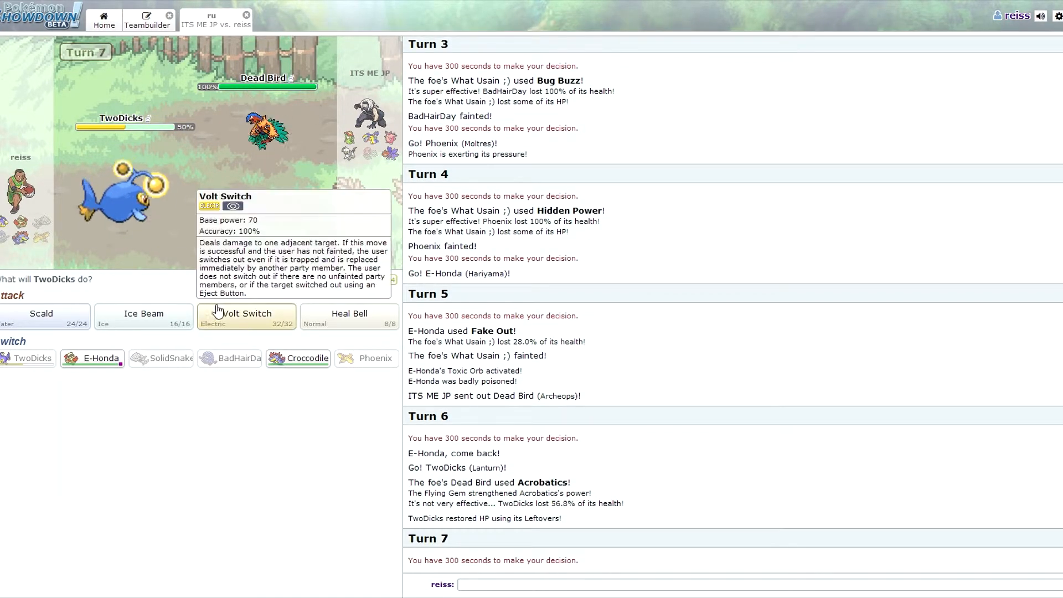
{"action": "mouse_move", "coordinate": [271, 191]}
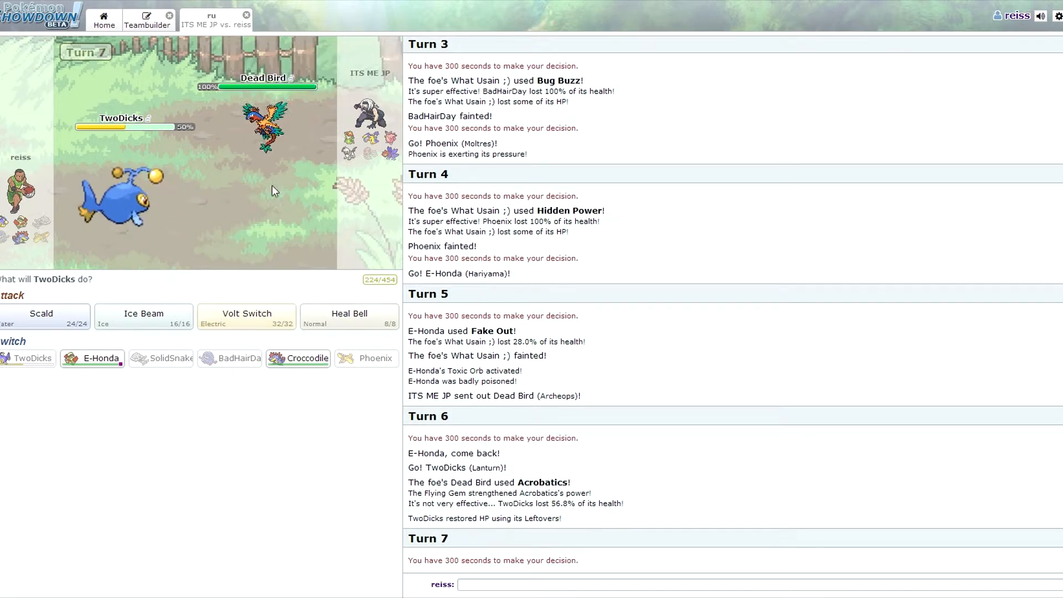
{"action": "mouse_move", "coordinate": [247, 316]}
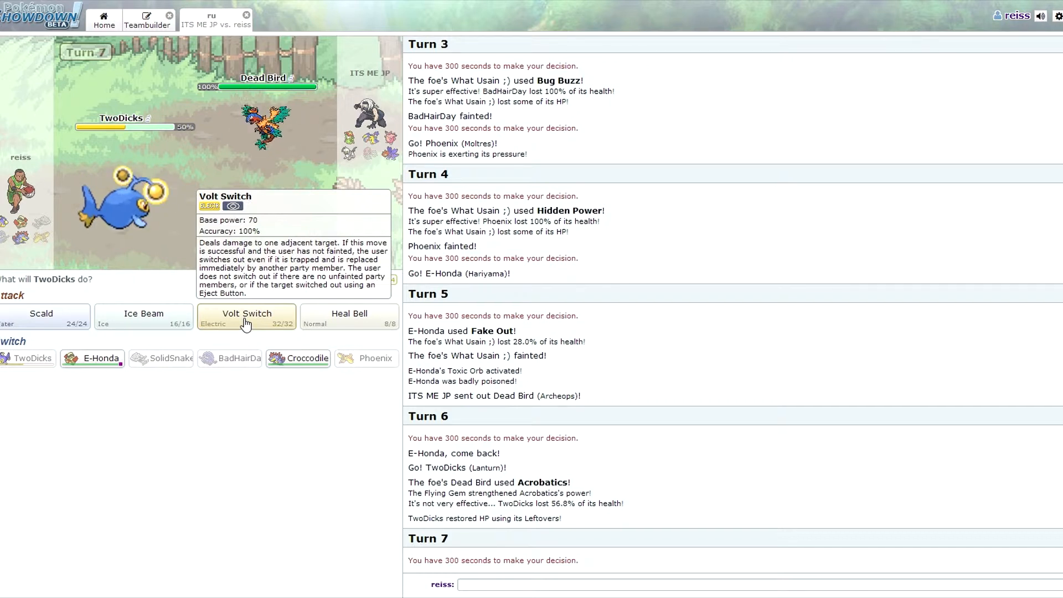
{"action": "mouse_move", "coordinate": [144, 315]}
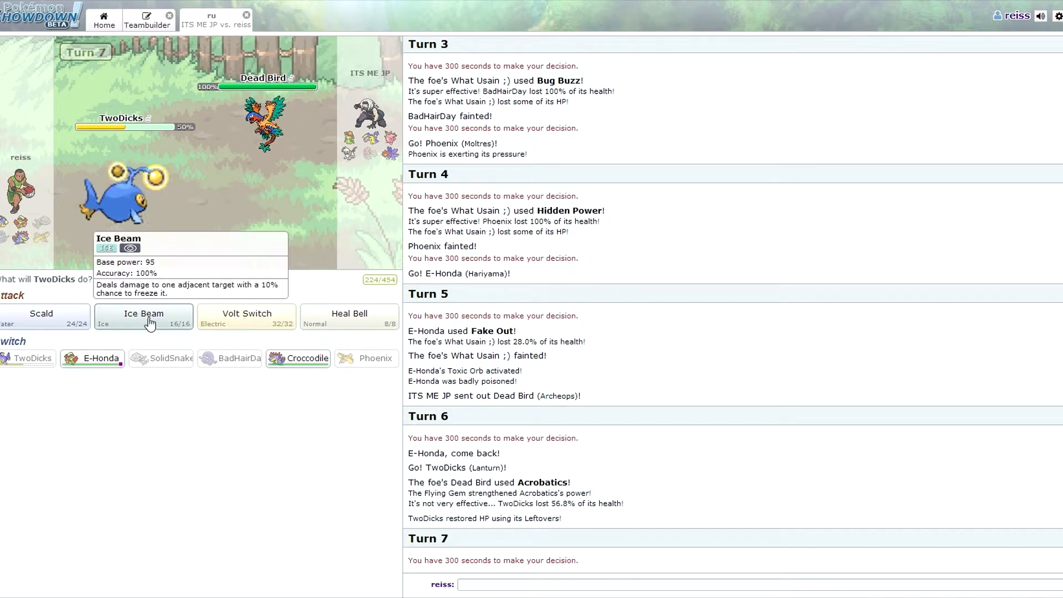
{"action": "left_click", "coordinate": [144, 313]}
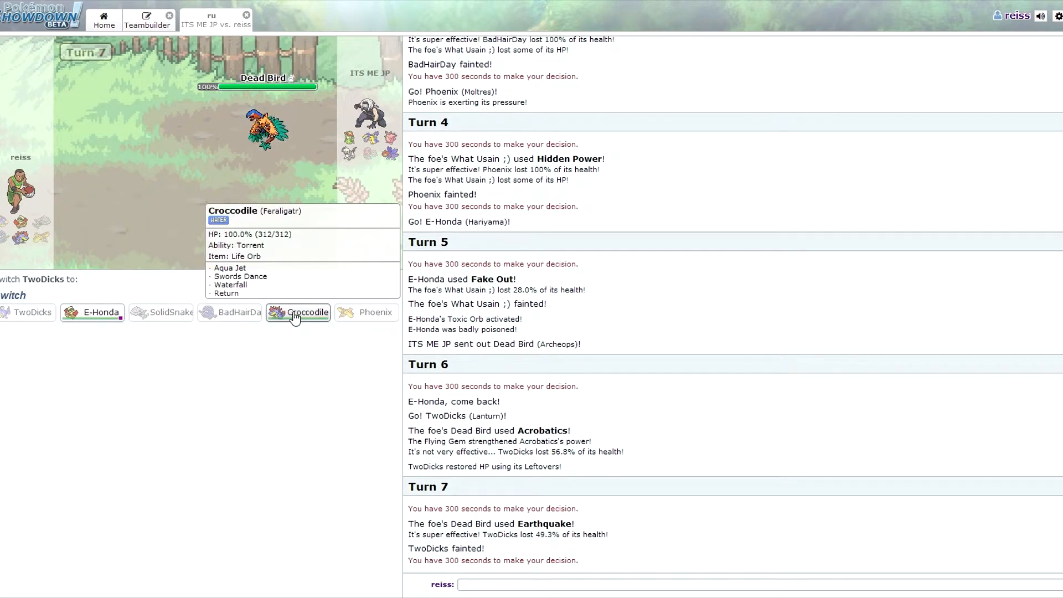
{"action": "left_click", "coordinate": [298, 312]}
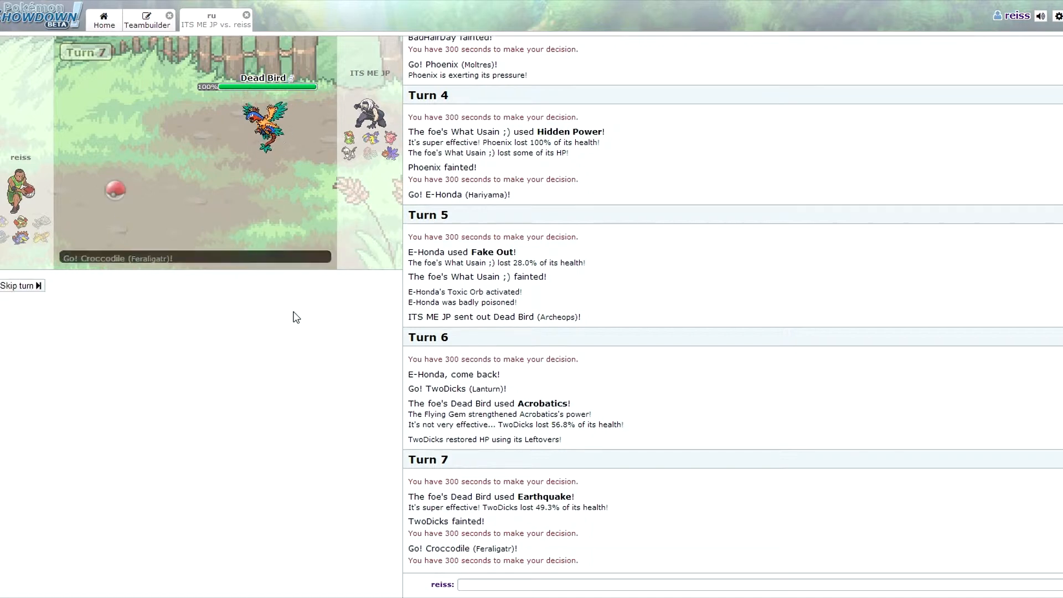
Step: Have Croccodile use Aqua Jet, Swords Dance, then Aqua Jet to finish Dead Bird
{"action": "left_click", "coordinate": [19, 286]}
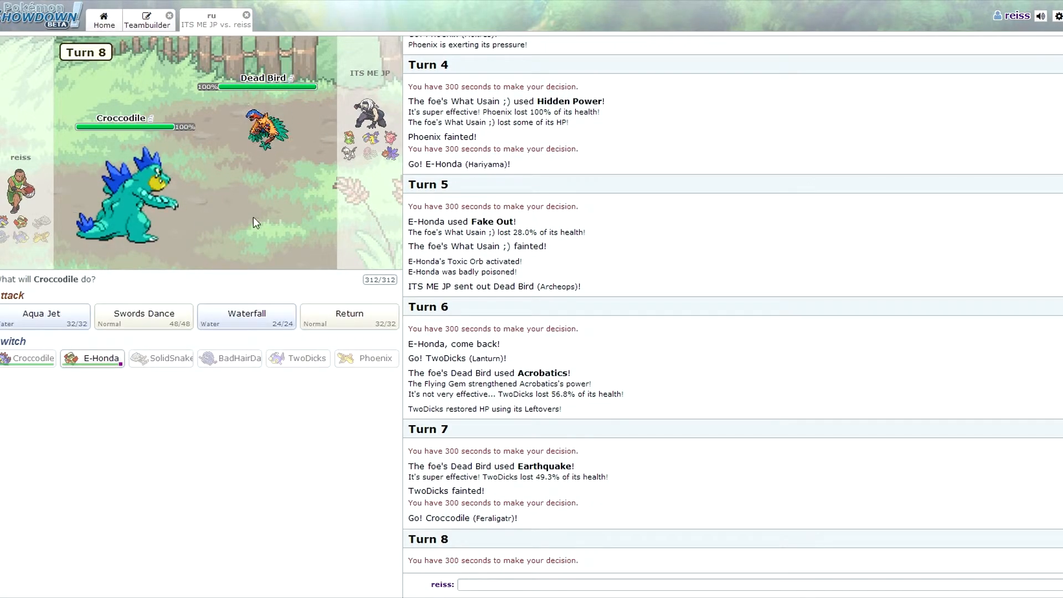
{"action": "mouse_move", "coordinate": [86, 337]}
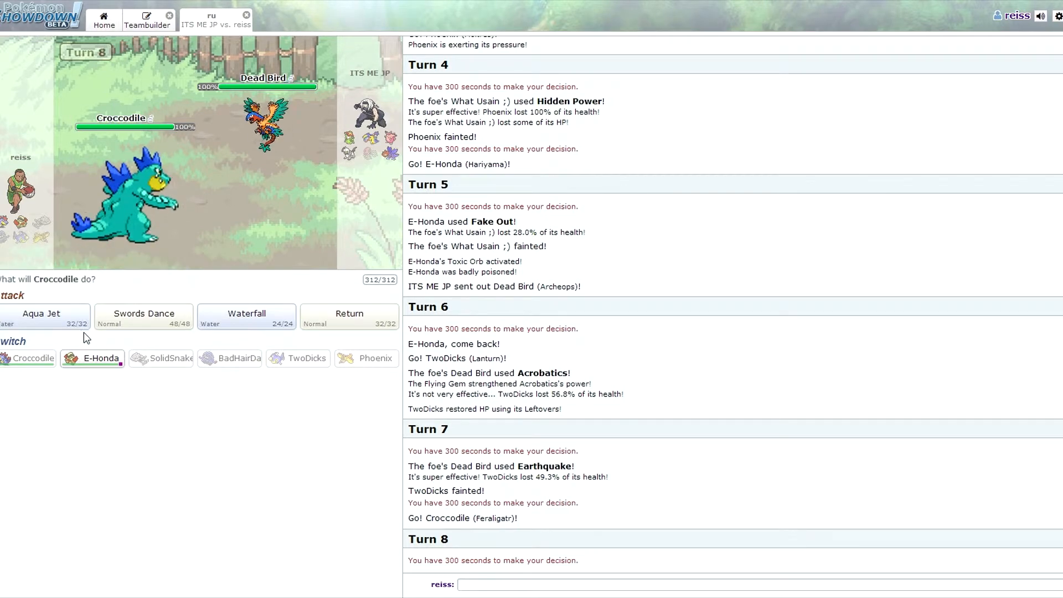
{"action": "left_click", "coordinate": [44, 313]}
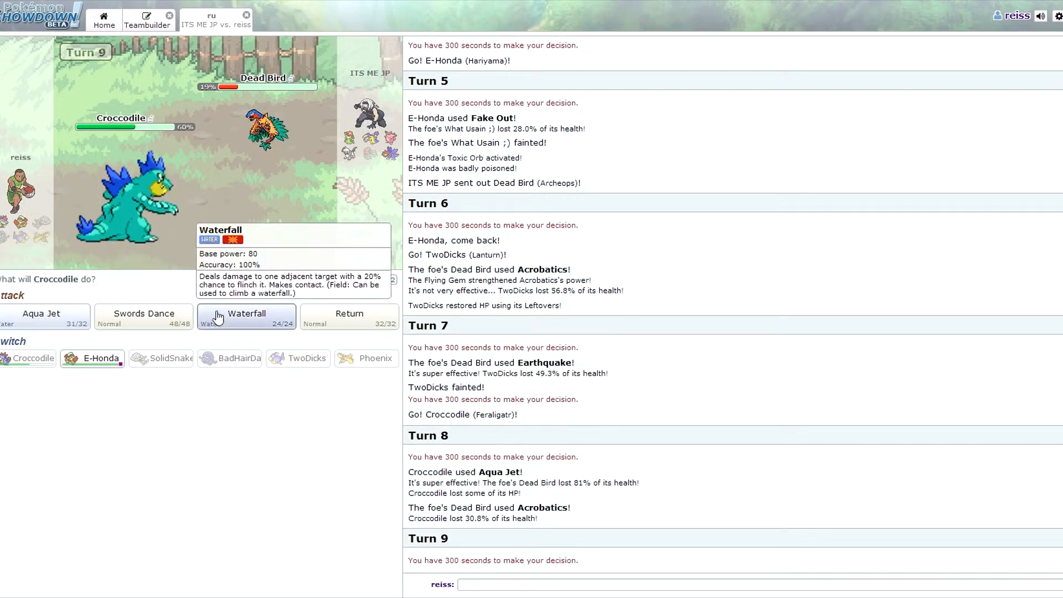
{"action": "left_click", "coordinate": [246, 313]}
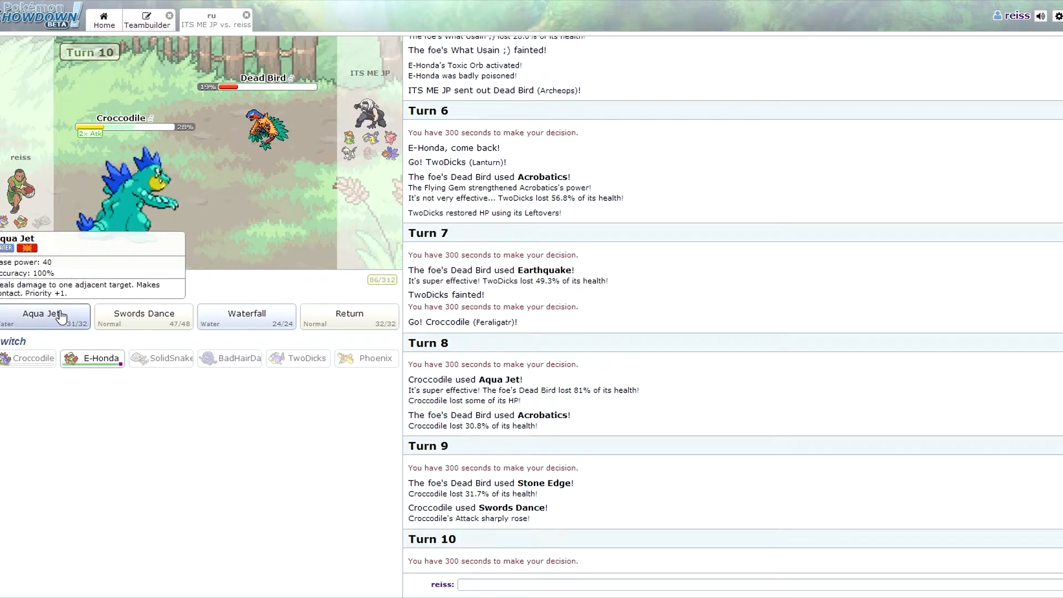
{"action": "left_click", "coordinate": [44, 313]}
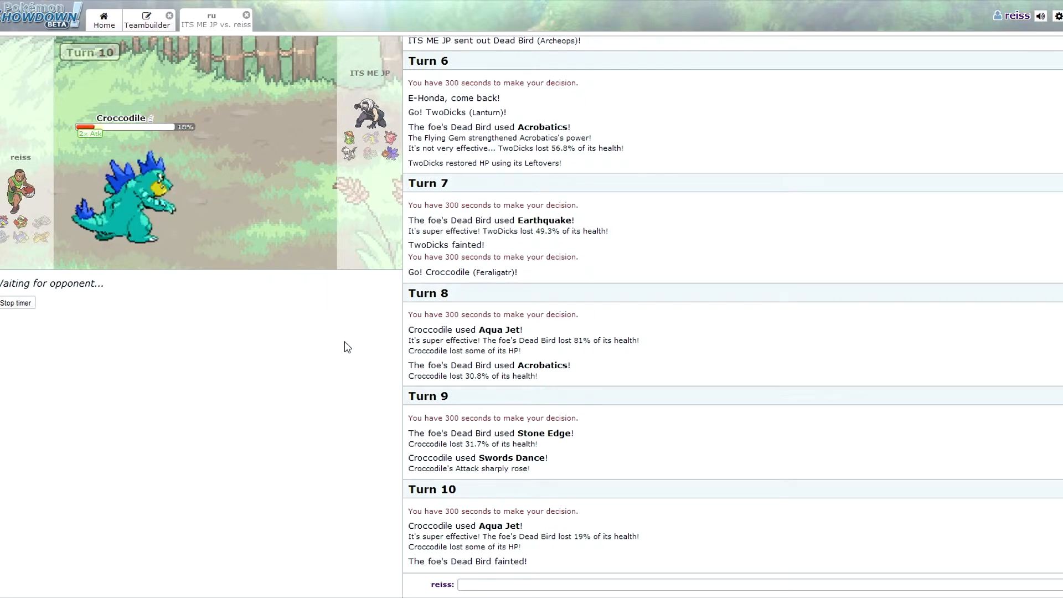
{"action": "mouse_move", "coordinate": [370, 162]}
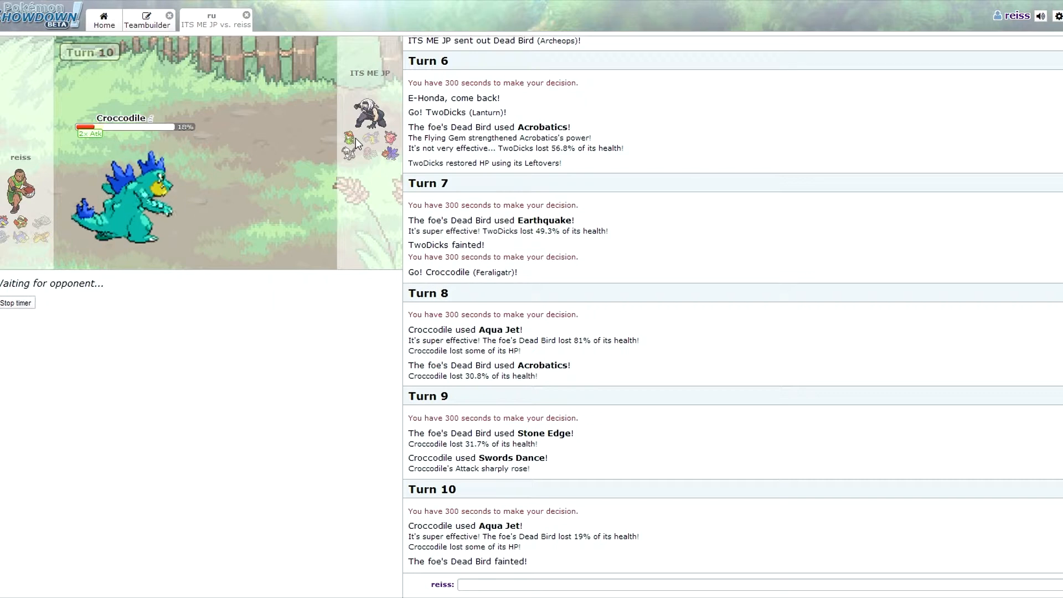
{"action": "mouse_move", "coordinate": [351, 159]}
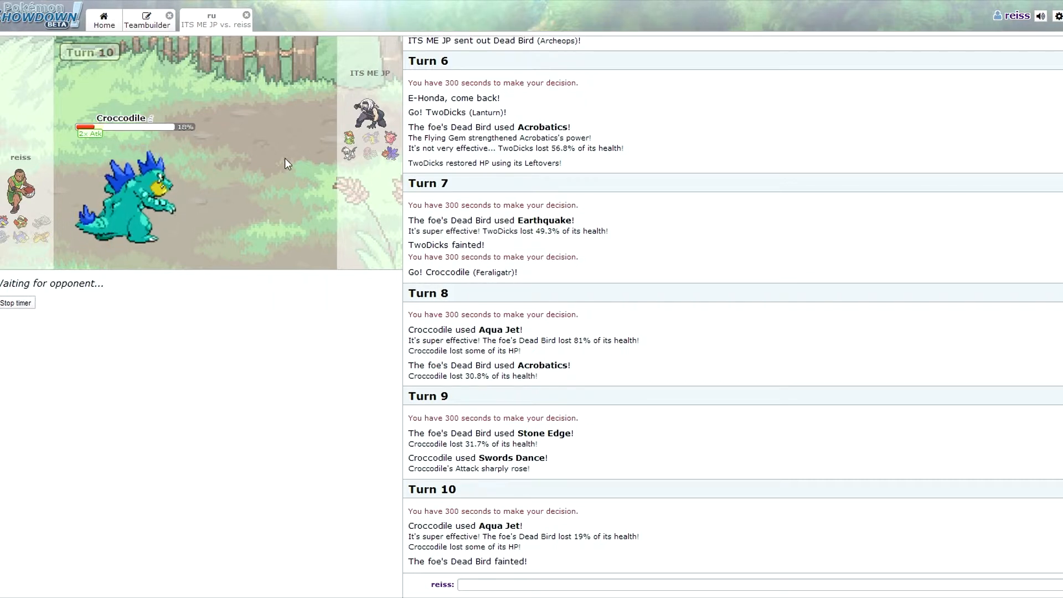
{"action": "mouse_move", "coordinate": [198, 322]}
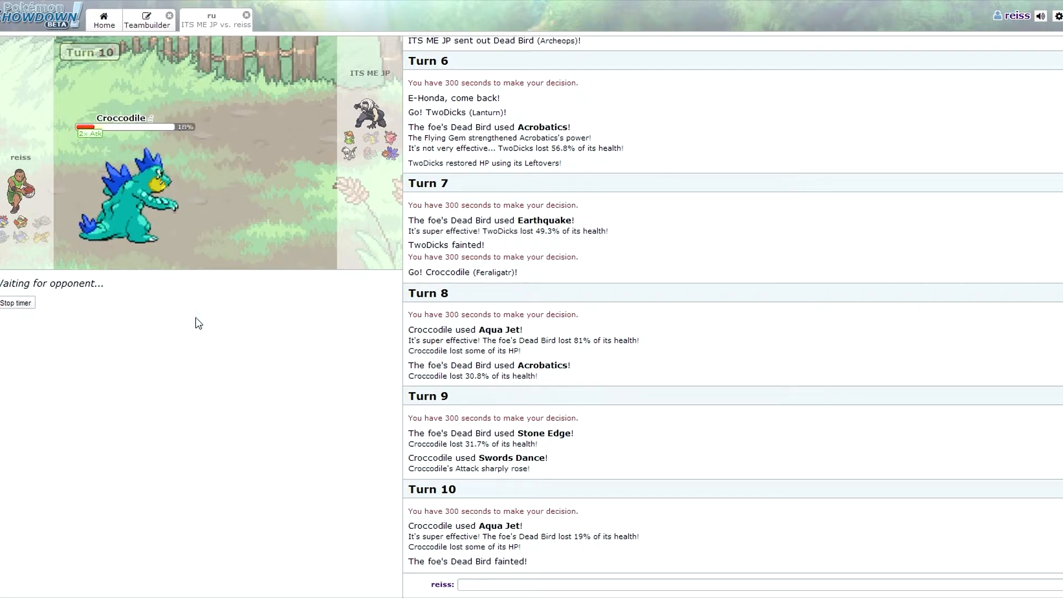
{"action": "mouse_move", "coordinate": [225, 331]}
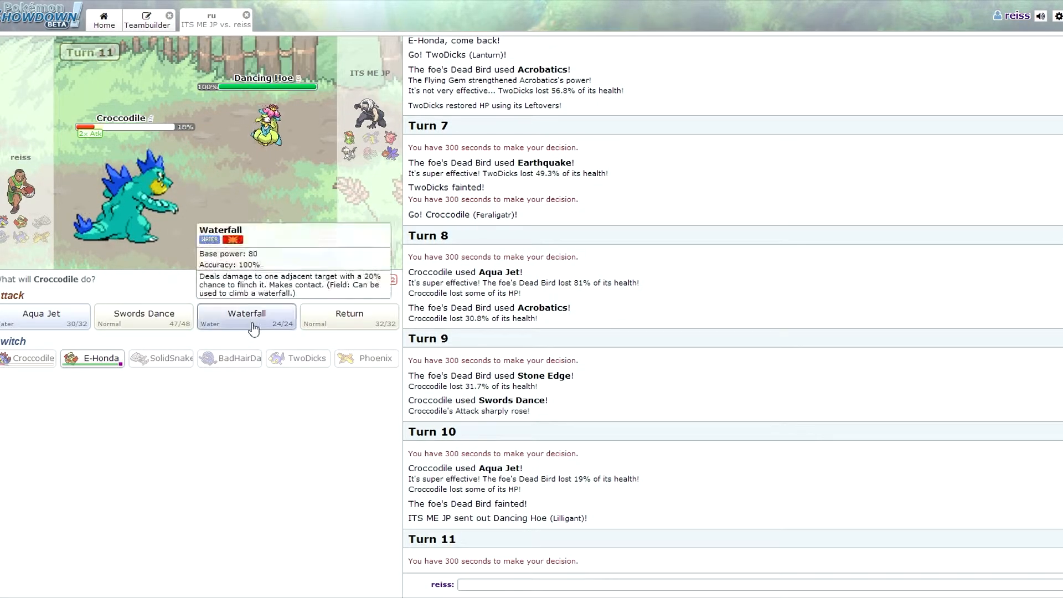
{"action": "mouse_move", "coordinate": [348, 319]}
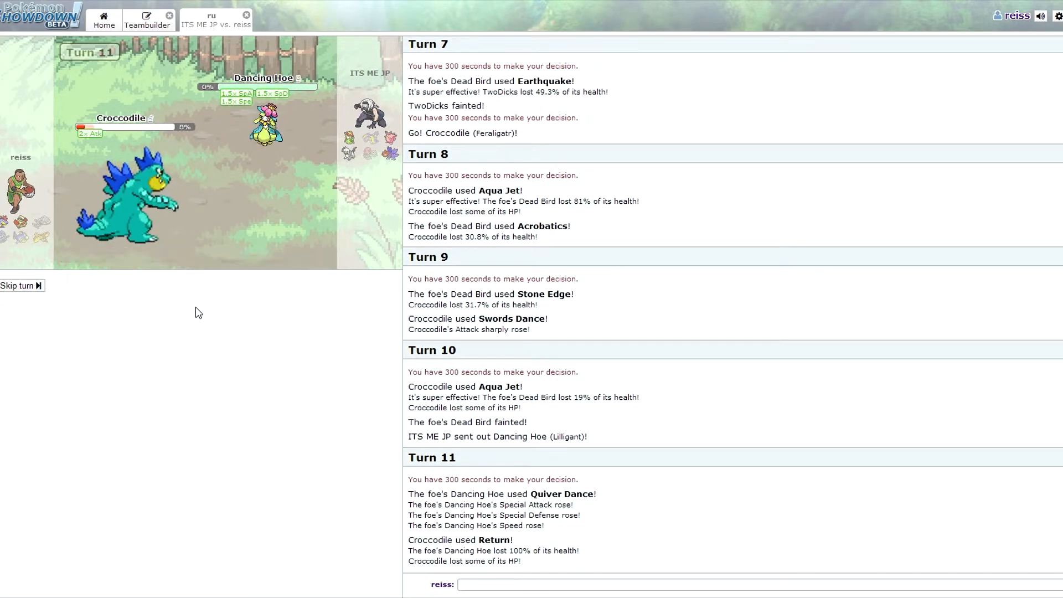
Step: Have Croccodile knock out Dancing Hoe with Return on turn 11
{"action": "left_click", "coordinate": [19, 286]}
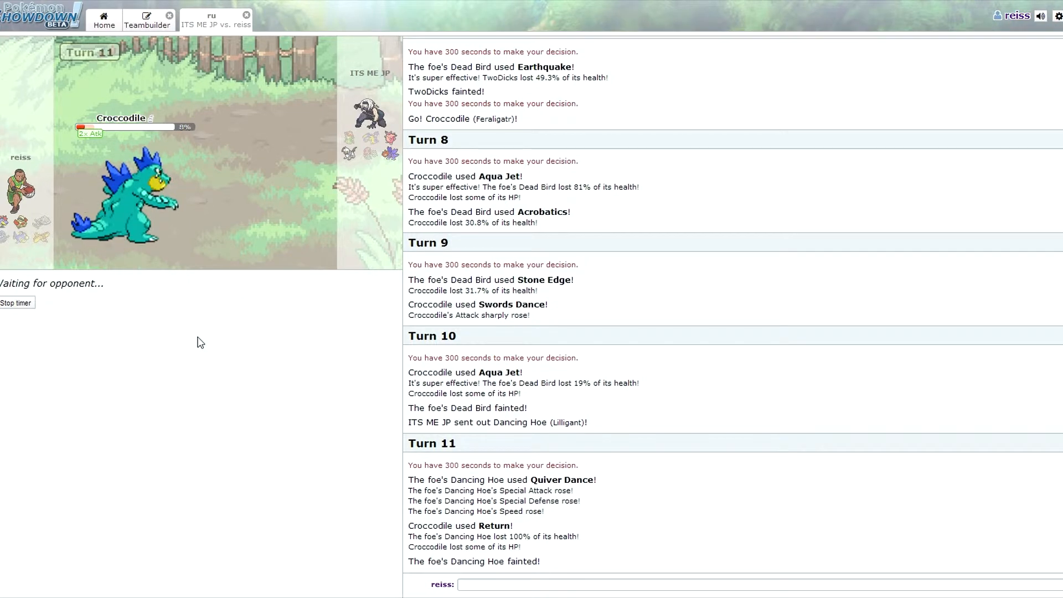
{"action": "mouse_move", "coordinate": [173, 304]}
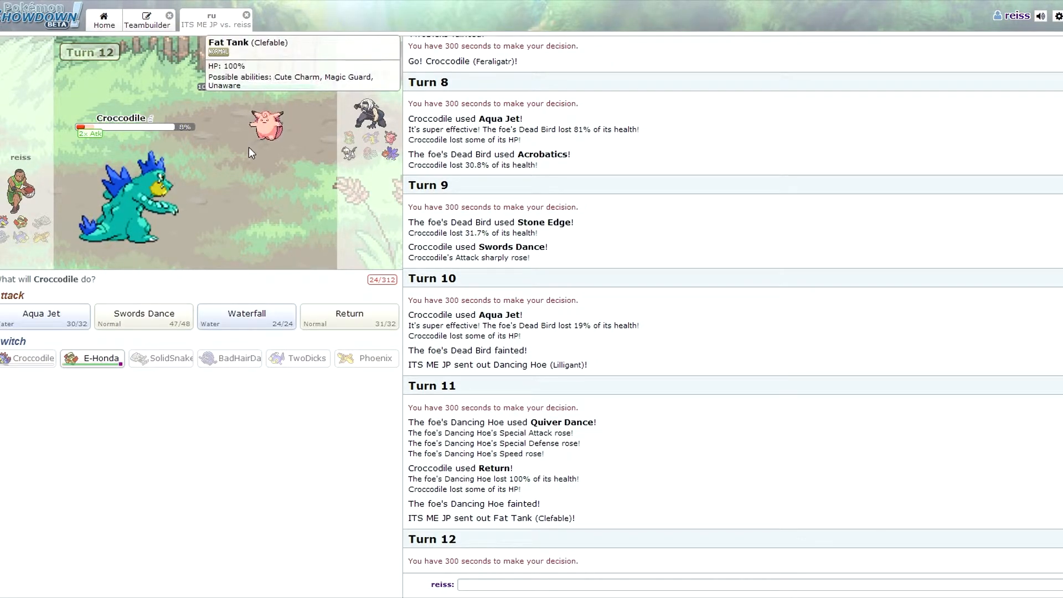
{"action": "mouse_move", "coordinate": [143, 313]}
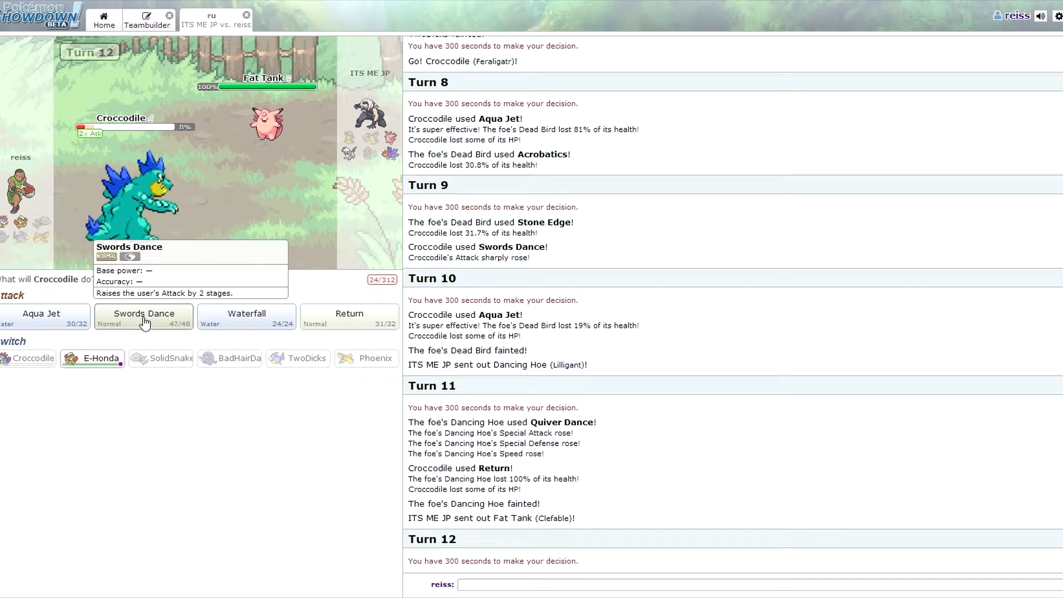
Step: Hit Fat Tank with Waterfall on turns 12 and 13 to knock it out
{"action": "left_click", "coordinate": [142, 315]}
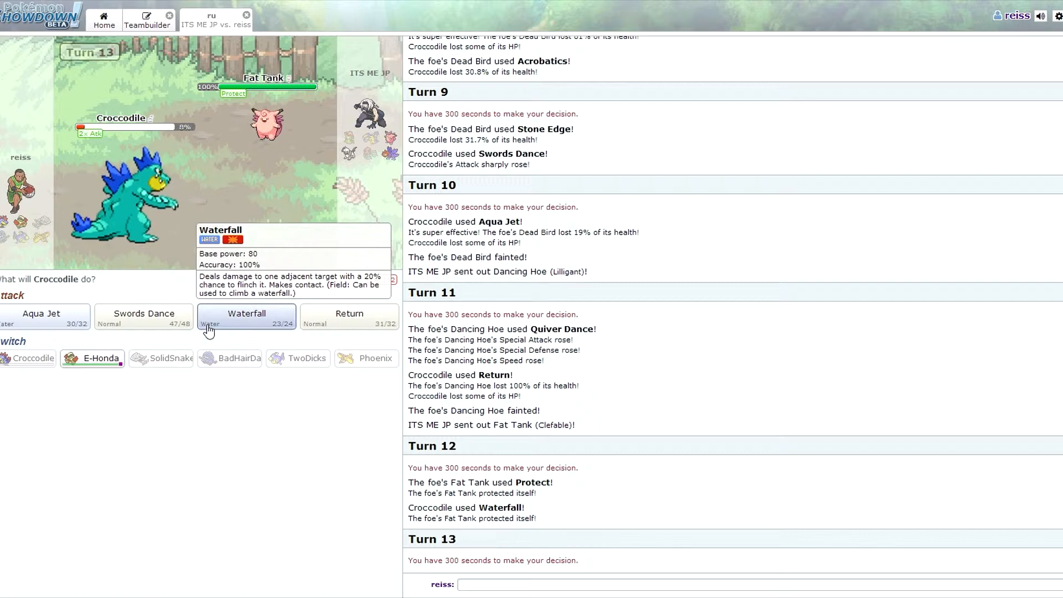
{"action": "mouse_move", "coordinate": [41, 316]}
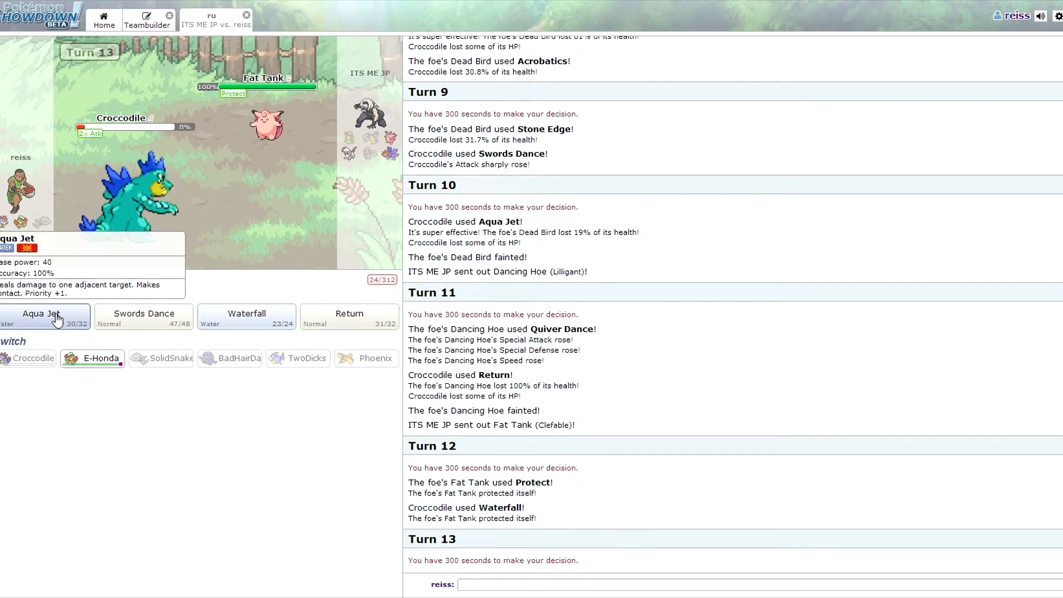
{"action": "mouse_move", "coordinate": [246, 313]}
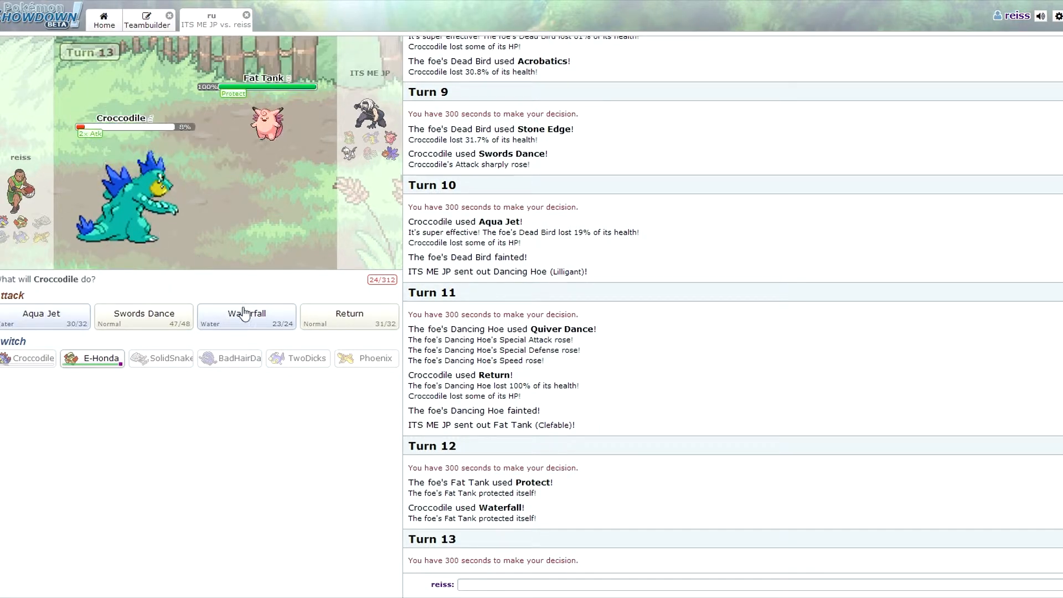
{"action": "left_click", "coordinate": [246, 315]}
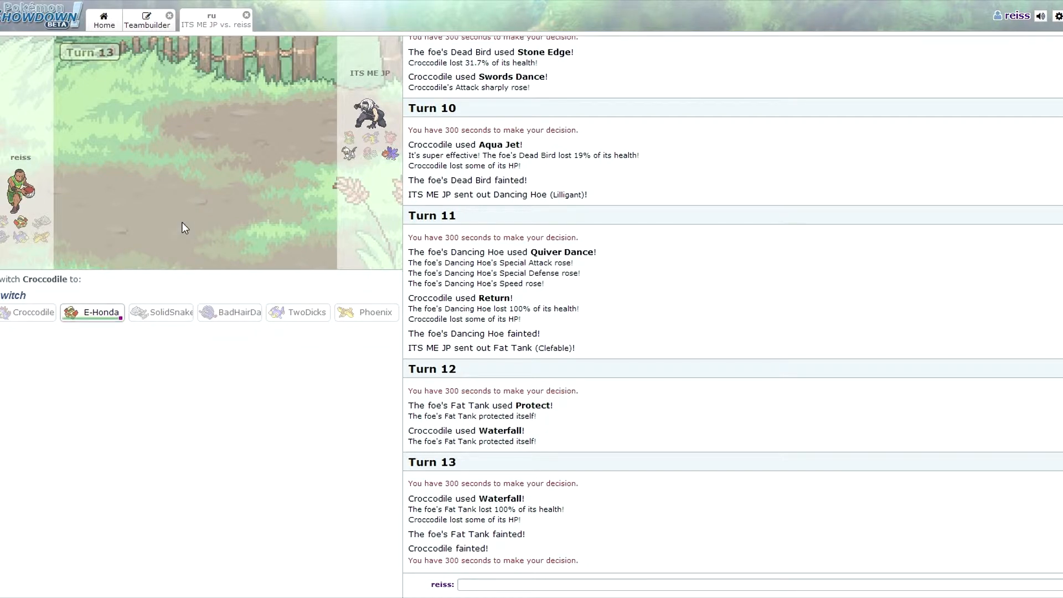
Step: Send in E-Honda for Croccodile and flinch Needs Creams with Fake Out
{"action": "left_click", "coordinate": [92, 312]}
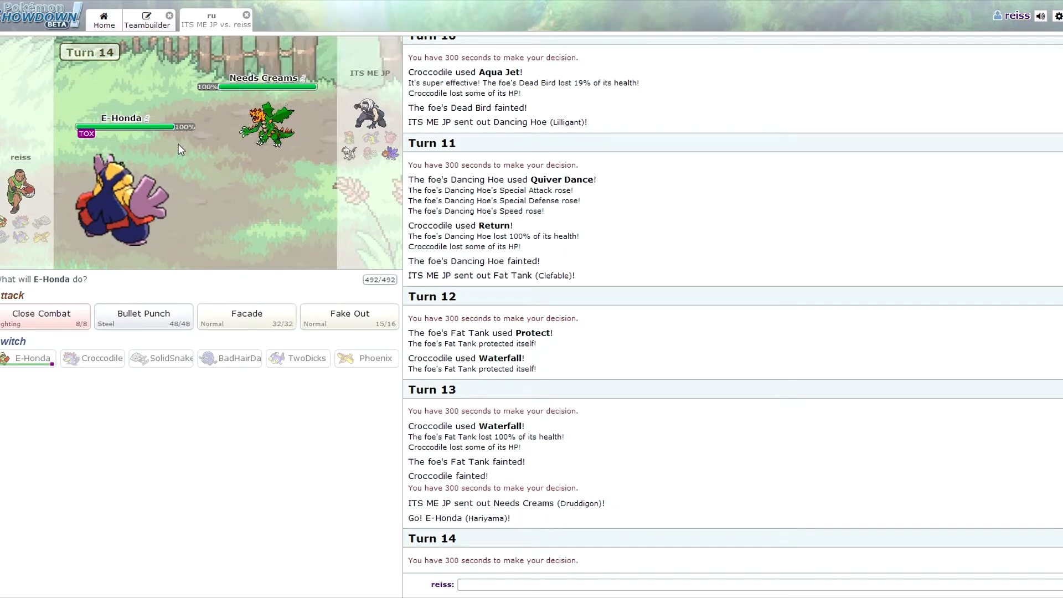
{"action": "mouse_move", "coordinate": [246, 317]}
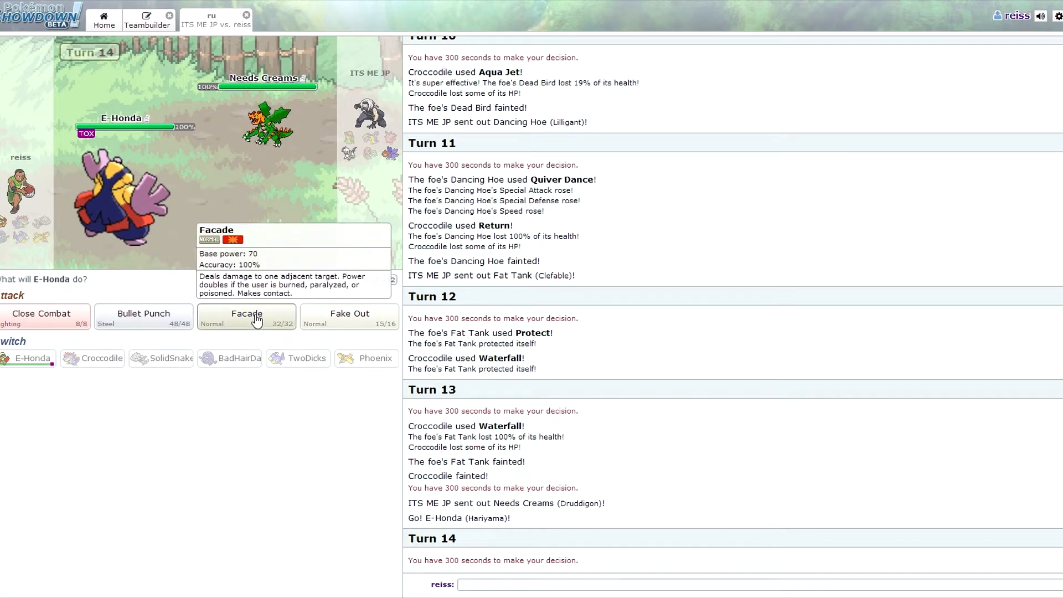
{"action": "mouse_move", "coordinate": [348, 317]}
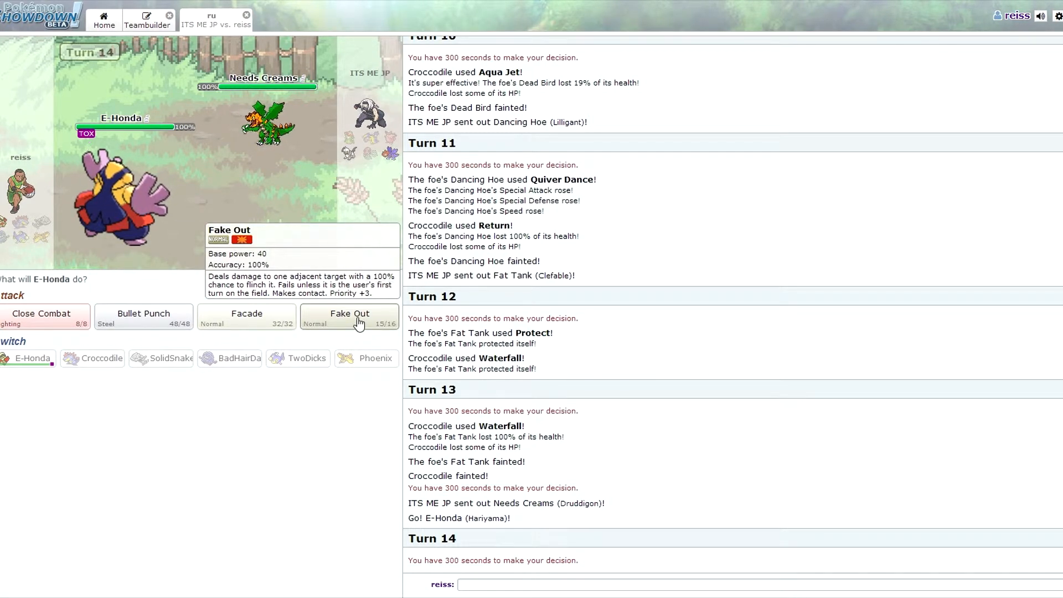
{"action": "left_click", "coordinate": [348, 313]}
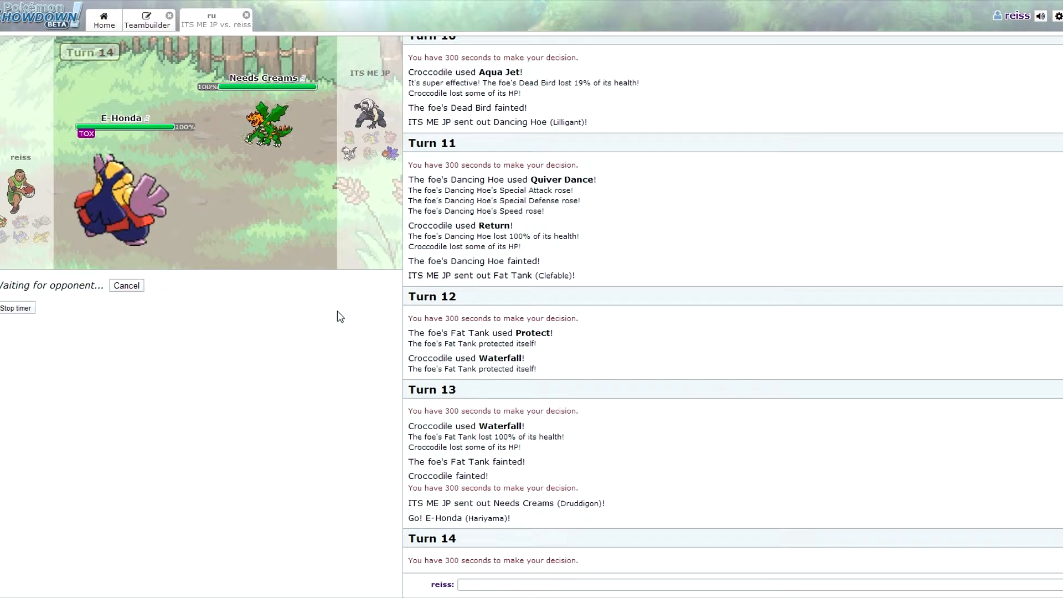
{"action": "mouse_move", "coordinate": [285, 288]}
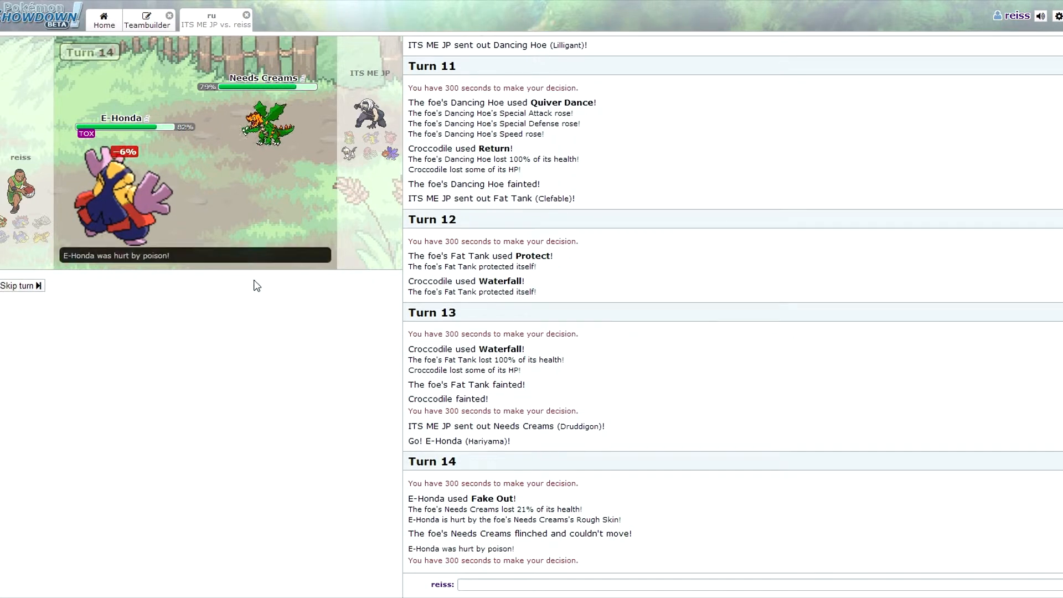
{"action": "left_click", "coordinate": [19, 286]}
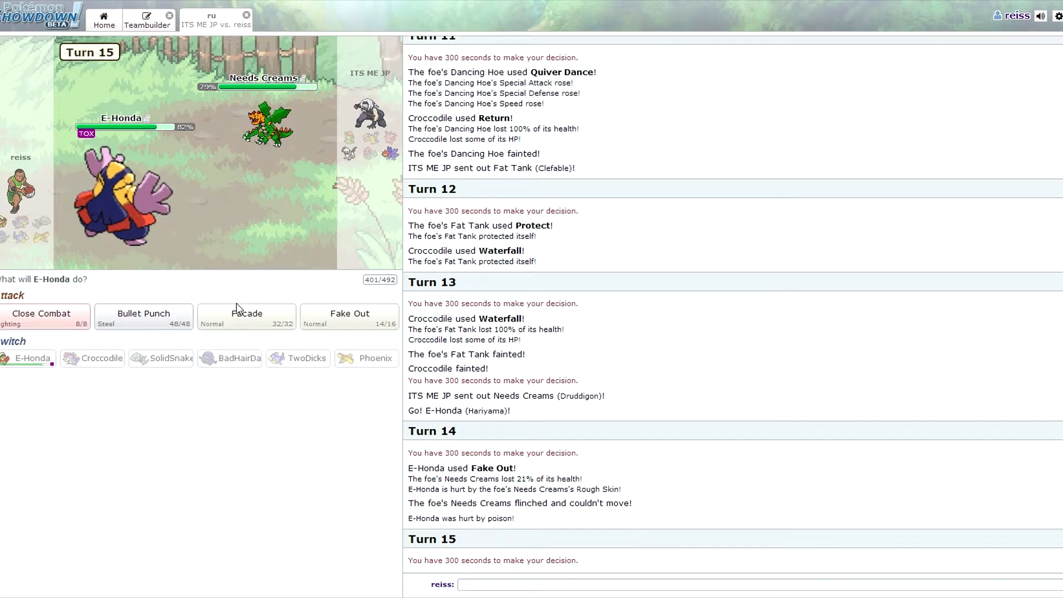
{"action": "mouse_move", "coordinate": [246, 317]}
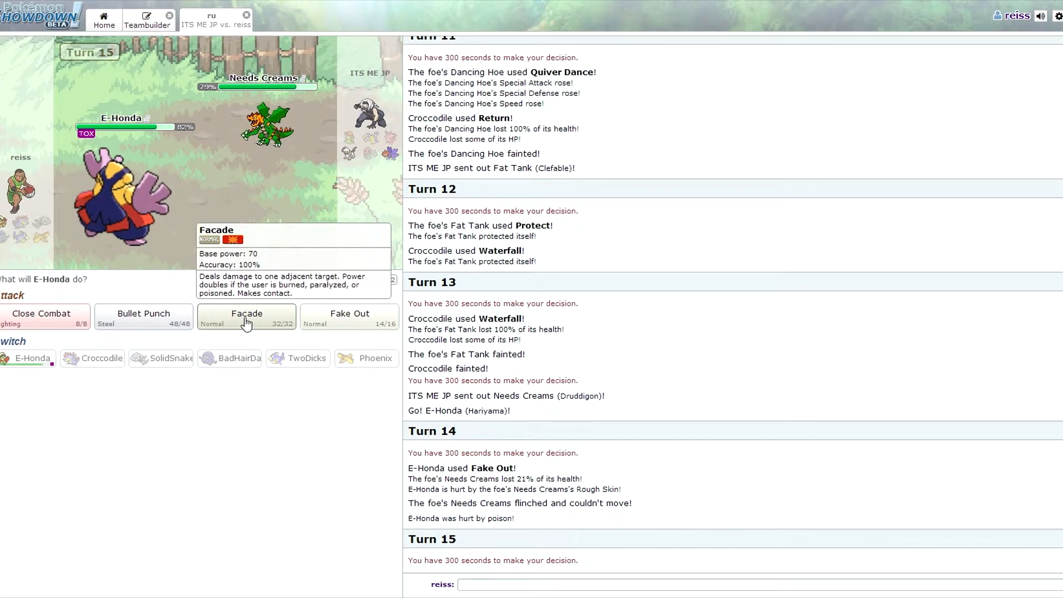
{"action": "mouse_move", "coordinate": [266, 155]}
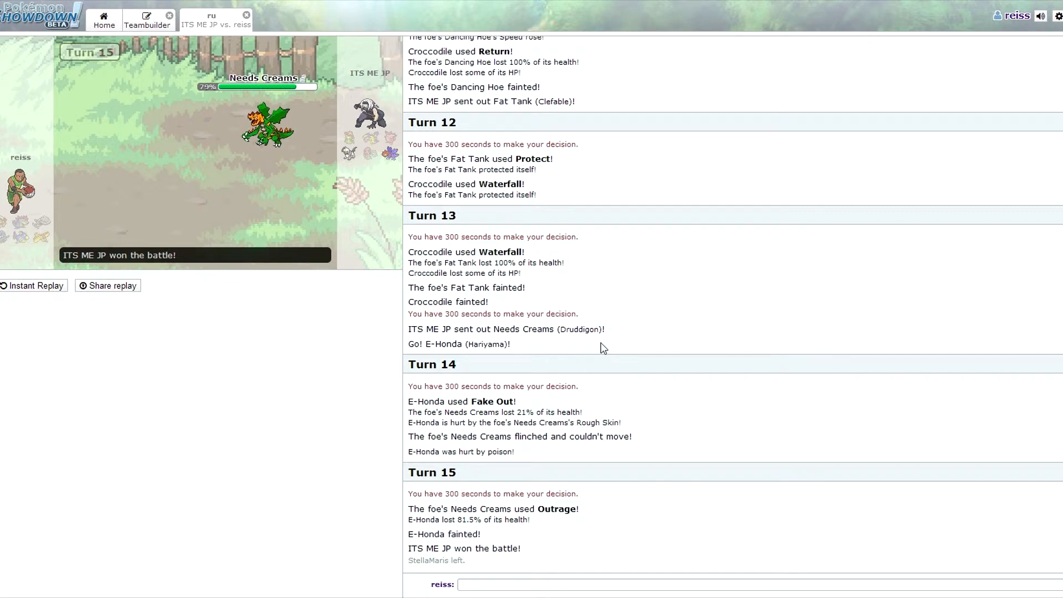
{"action": "mouse_move", "coordinate": [287, 475]}
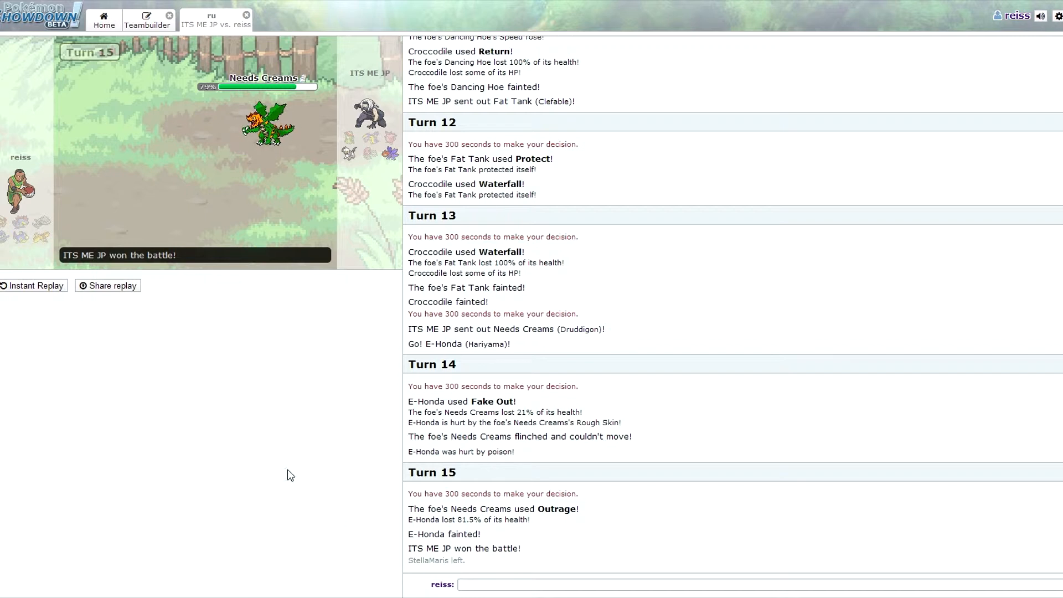
{"action": "mouse_move", "coordinate": [20, 226]}
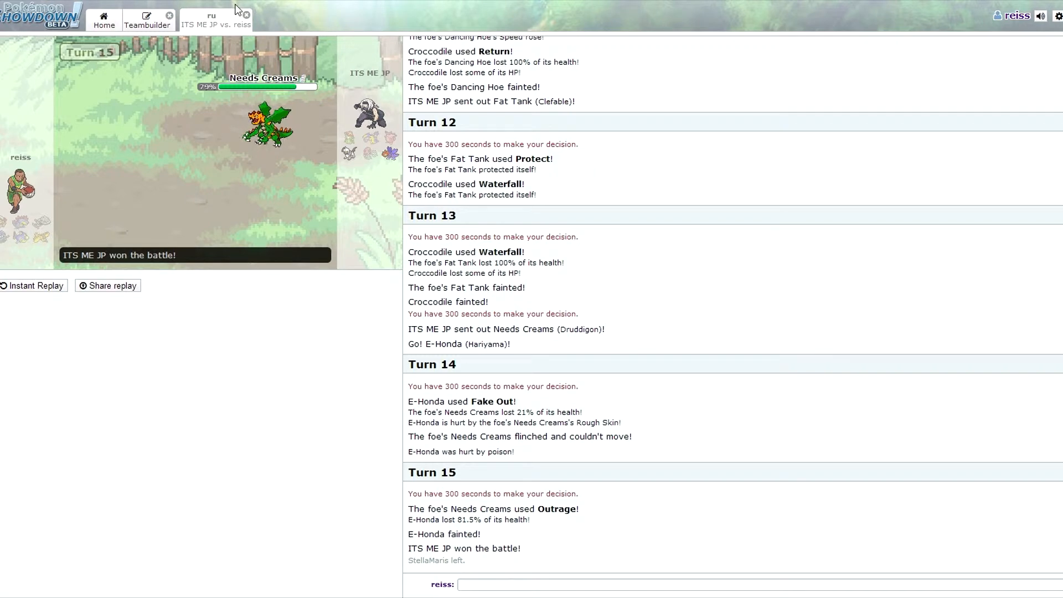
{"action": "mouse_move", "coordinate": [223, 8]}
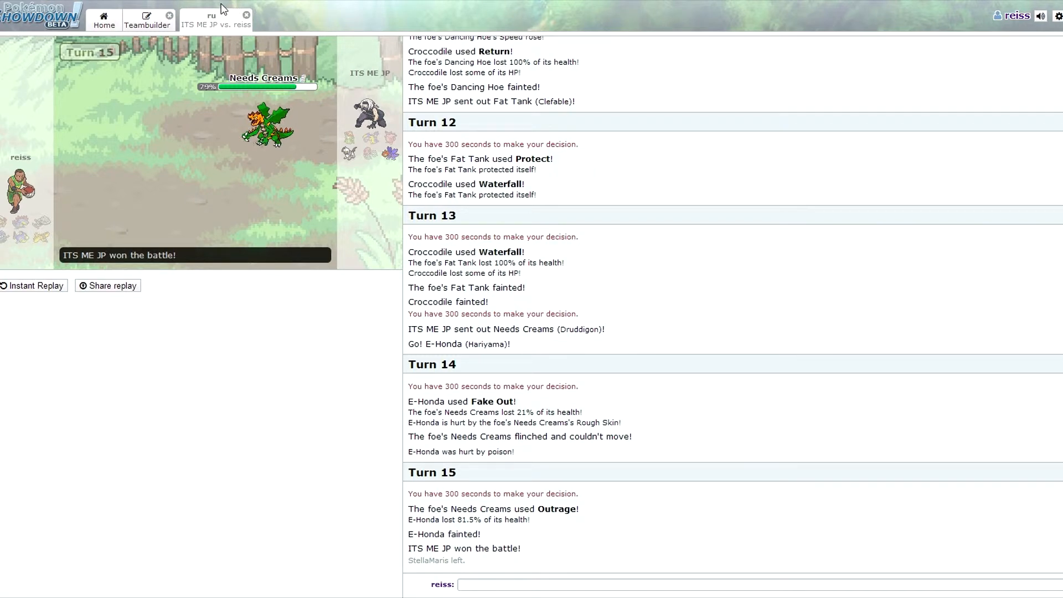
Step: Close the finished battle room to return to the home screen
{"action": "left_click", "coordinate": [247, 14]}
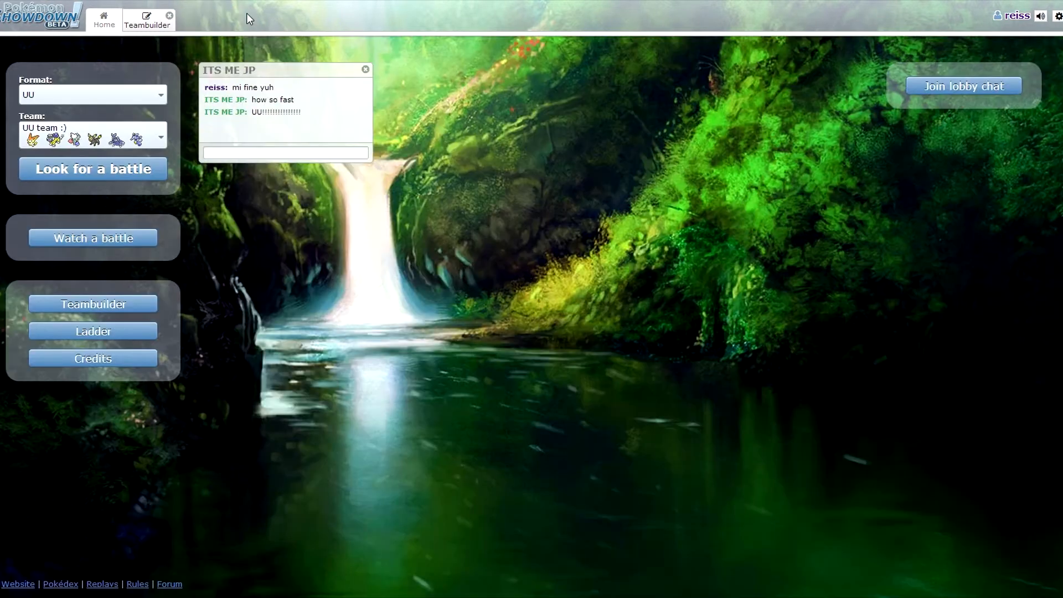
{"action": "mouse_move", "coordinate": [428, 111]}
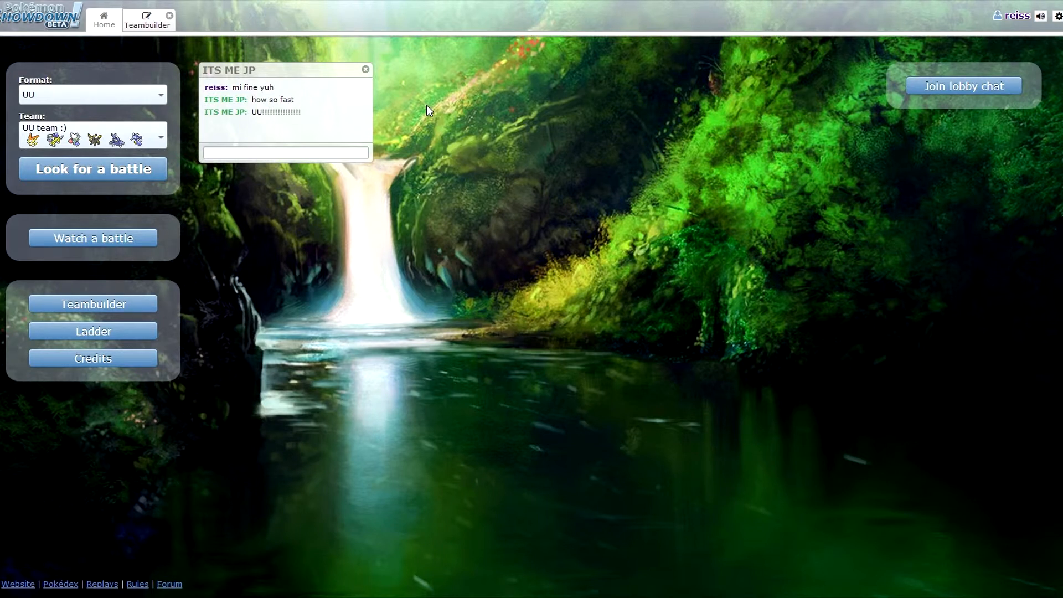
{"action": "mouse_move", "coordinate": [109, 118]}
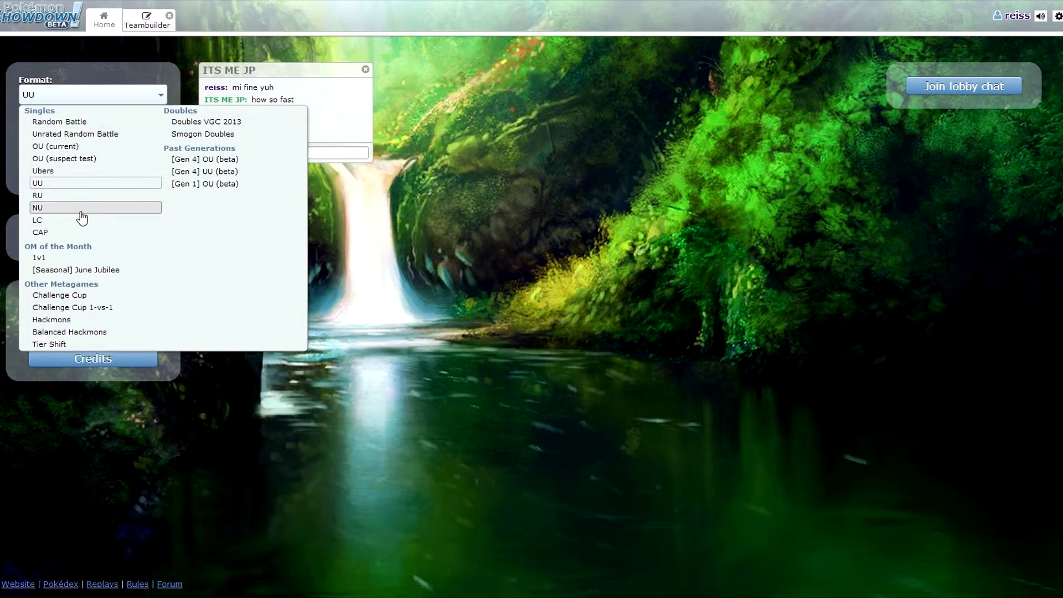
{"action": "mouse_move", "coordinate": [81, 212]}
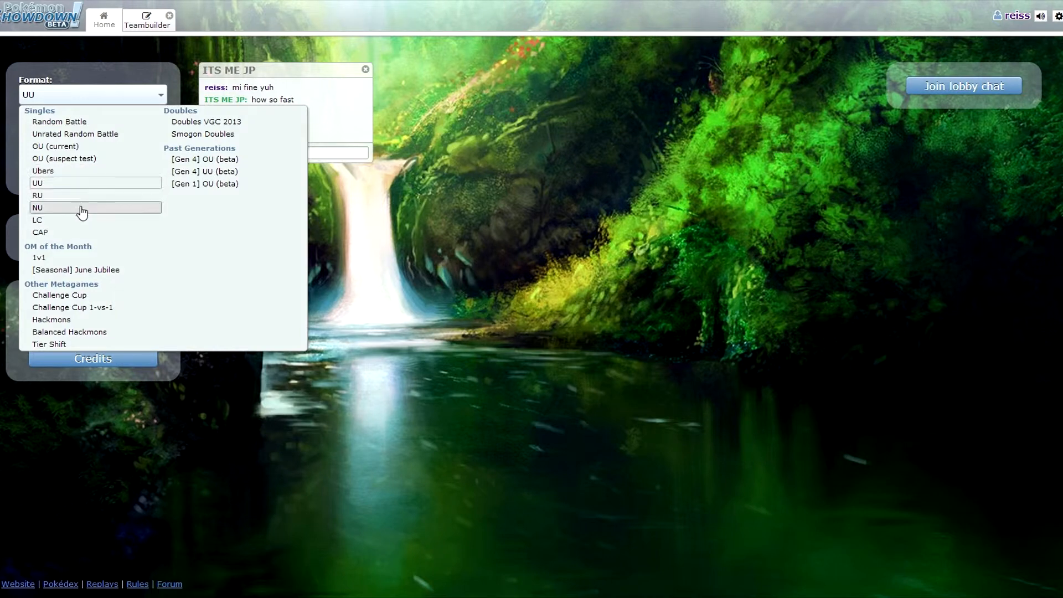
{"action": "mouse_move", "coordinate": [80, 220]}
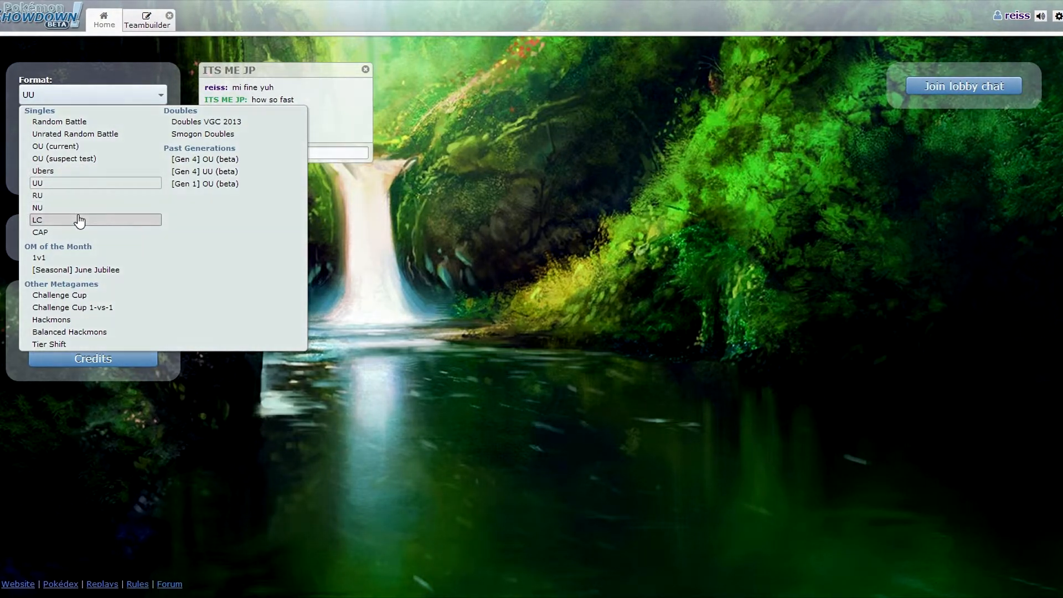
{"action": "mouse_move", "coordinate": [175, 206]}
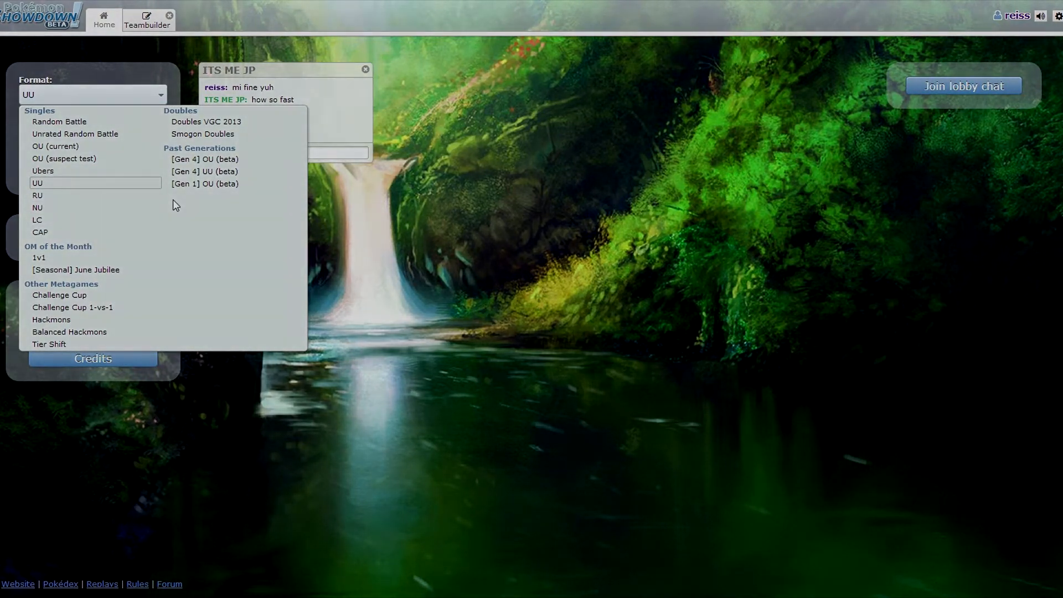